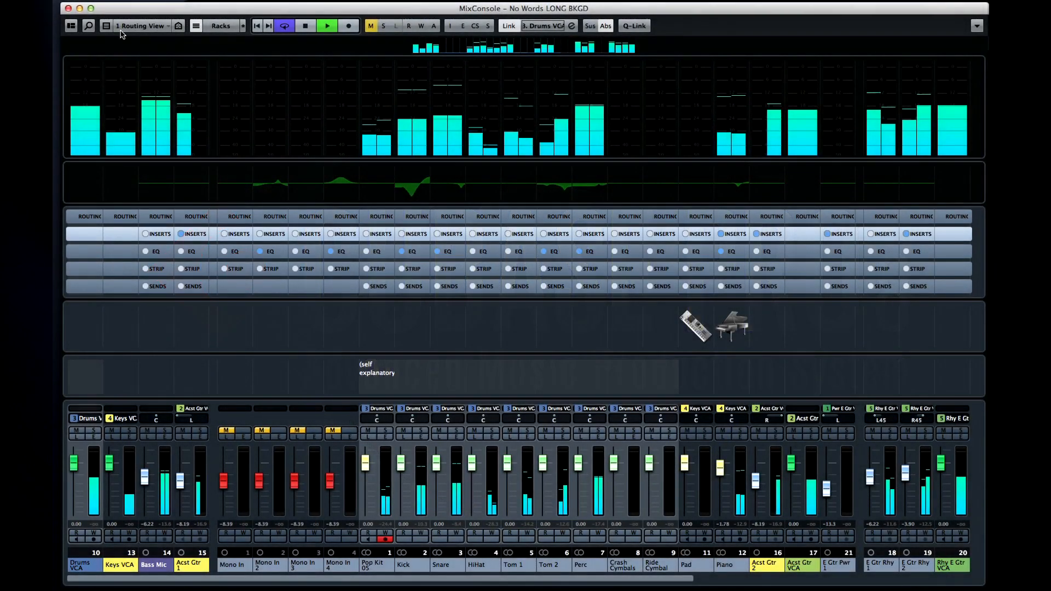
- Switch the meter bridge meters from PPM to the Wave display
click(107, 26)
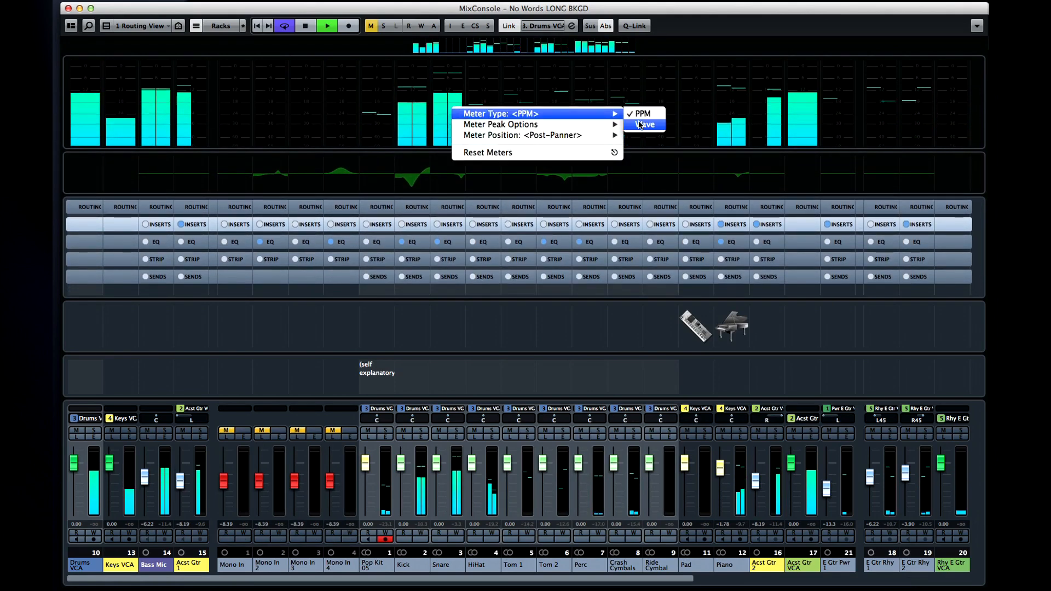
click(642, 125)
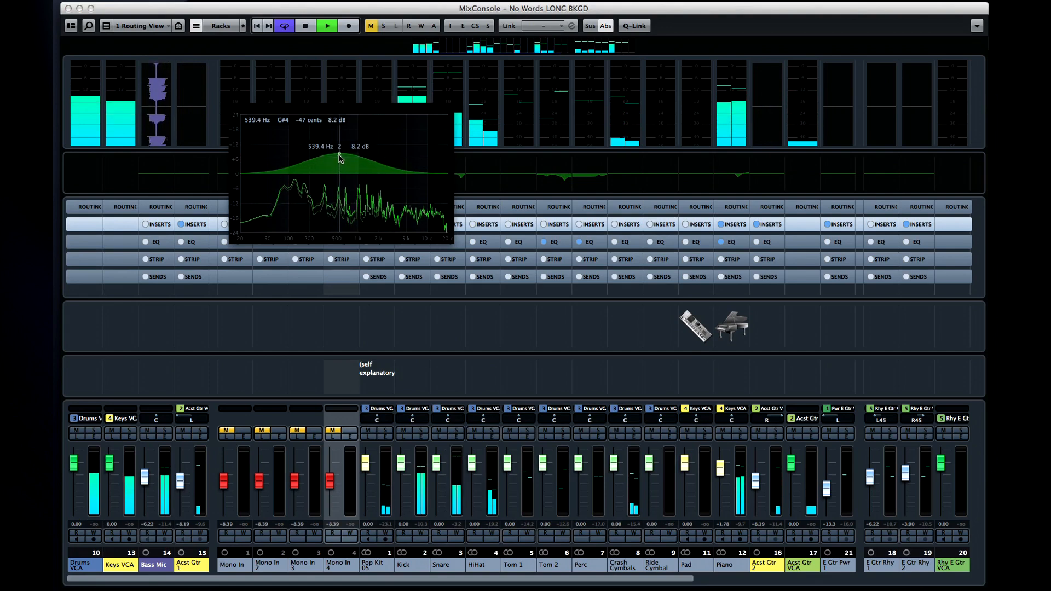
- Drag Mono In 4's EQ band 2 to a boost of about 12.6 dB near 581 Hz
drag(338, 158, 364, 168)
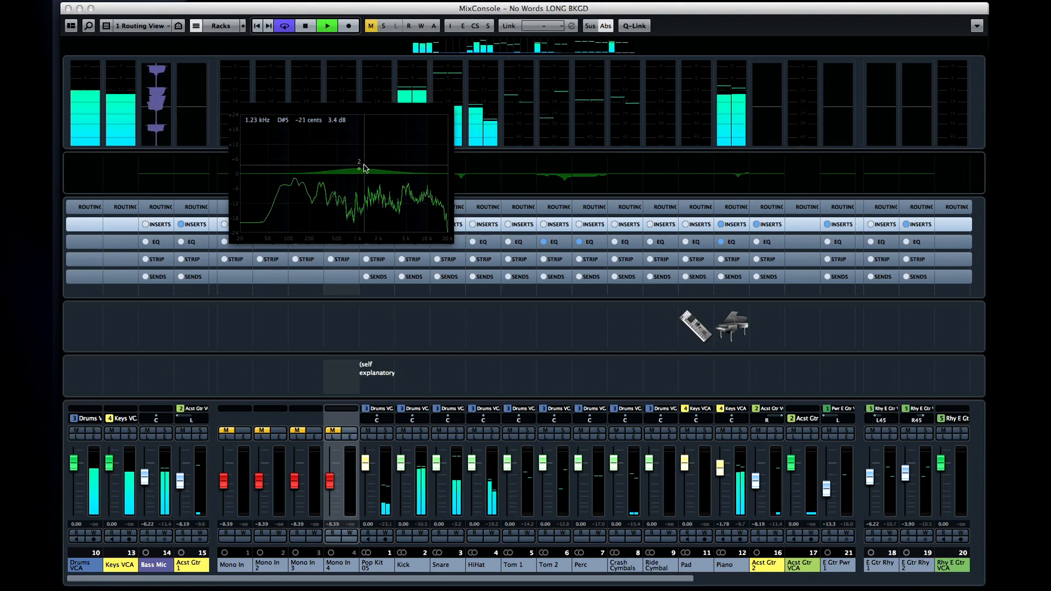
drag(366, 168, 352, 127)
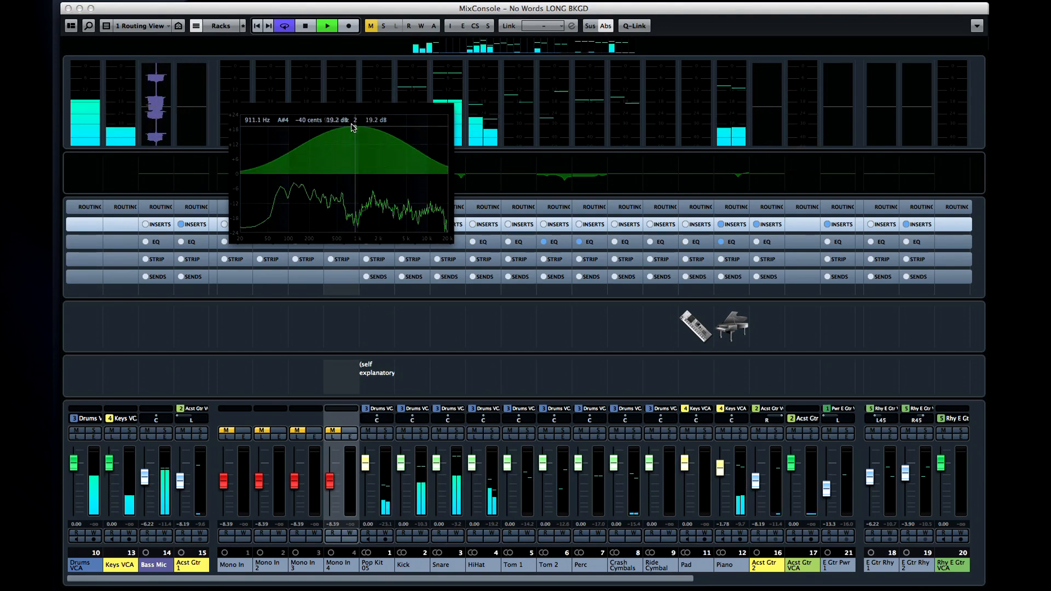
drag(353, 127, 341, 146)
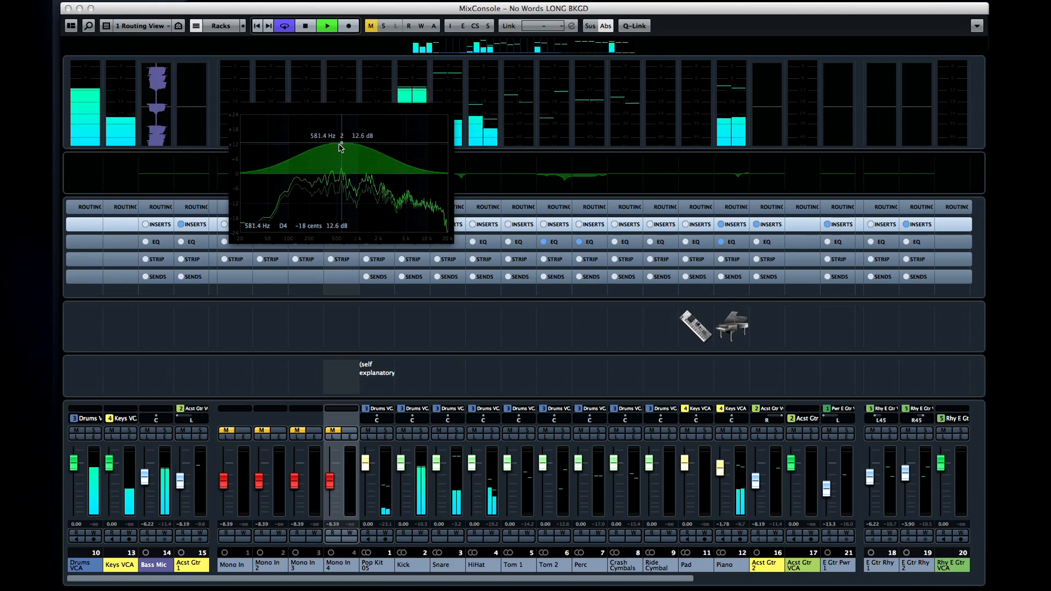
- Switch Mono In 4's EQ to its B setting, then cut another channel's band 3 to -6.4 dB near 714 Hz
right_click(342, 145)
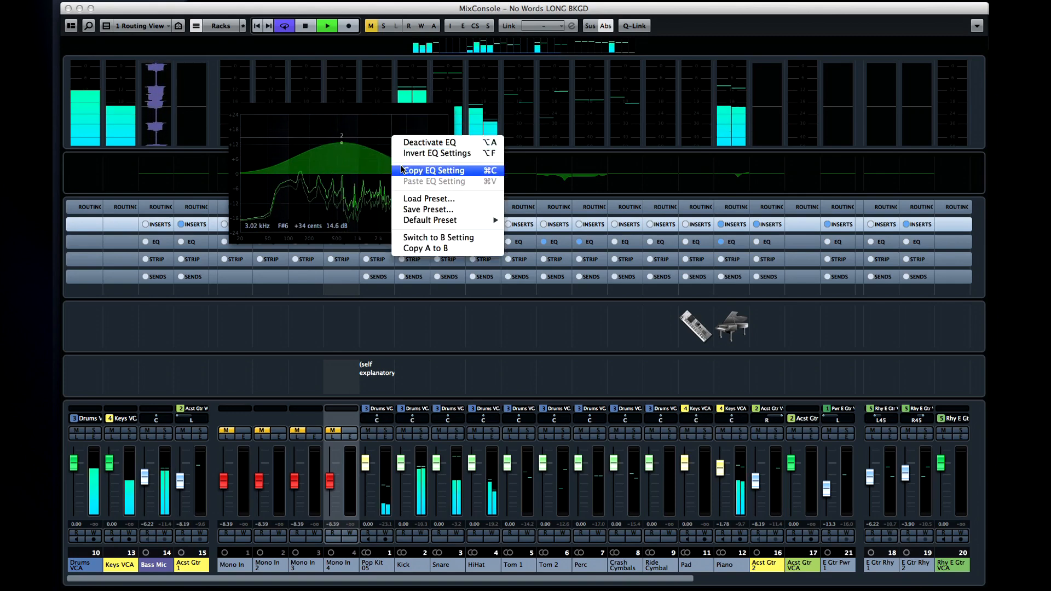
mouse_move(428, 209)
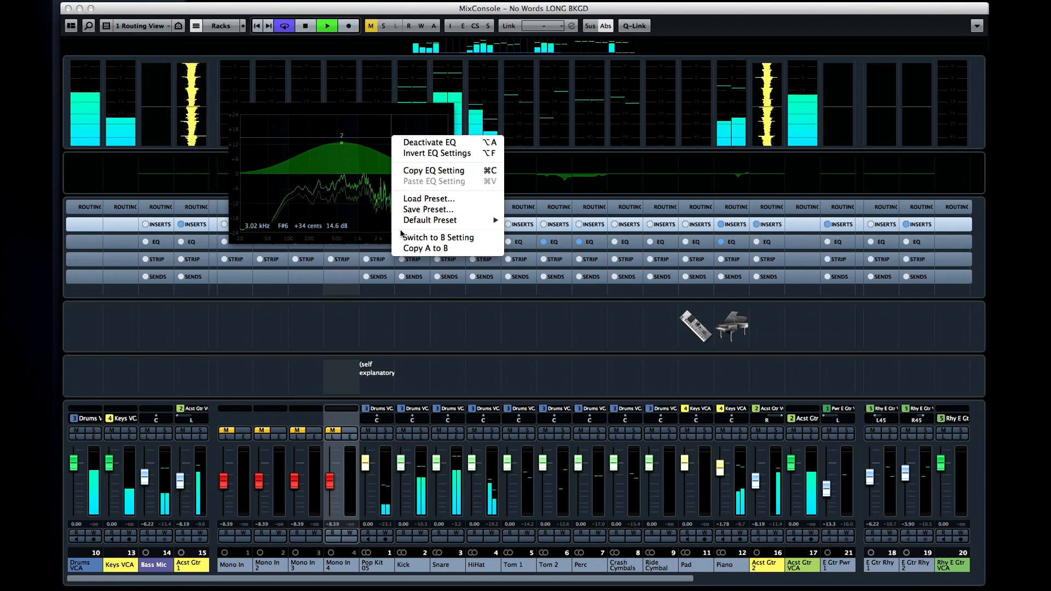
mouse_move(425, 248)
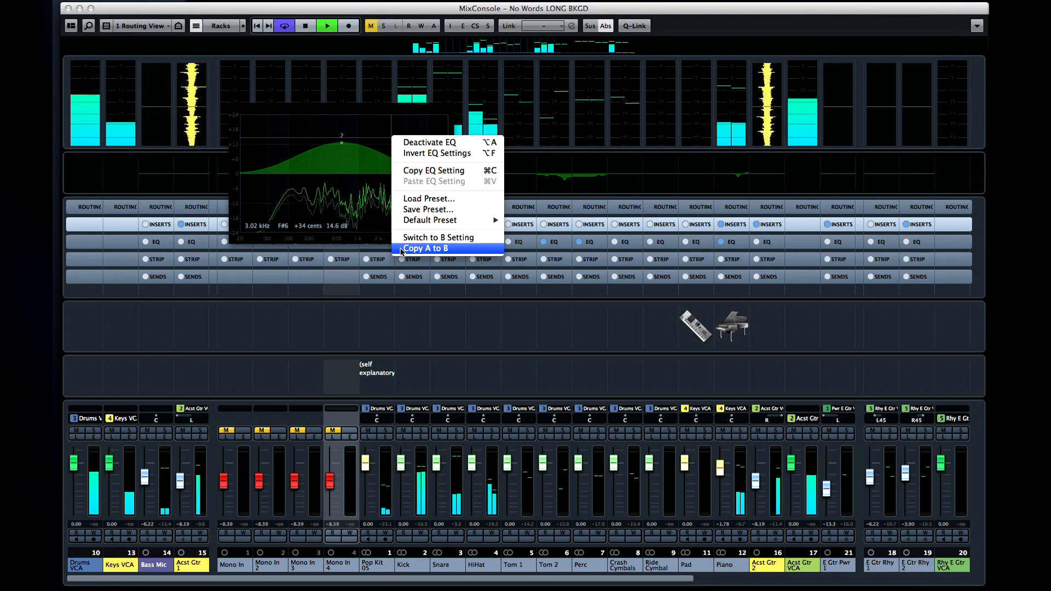
mouse_move(438, 237)
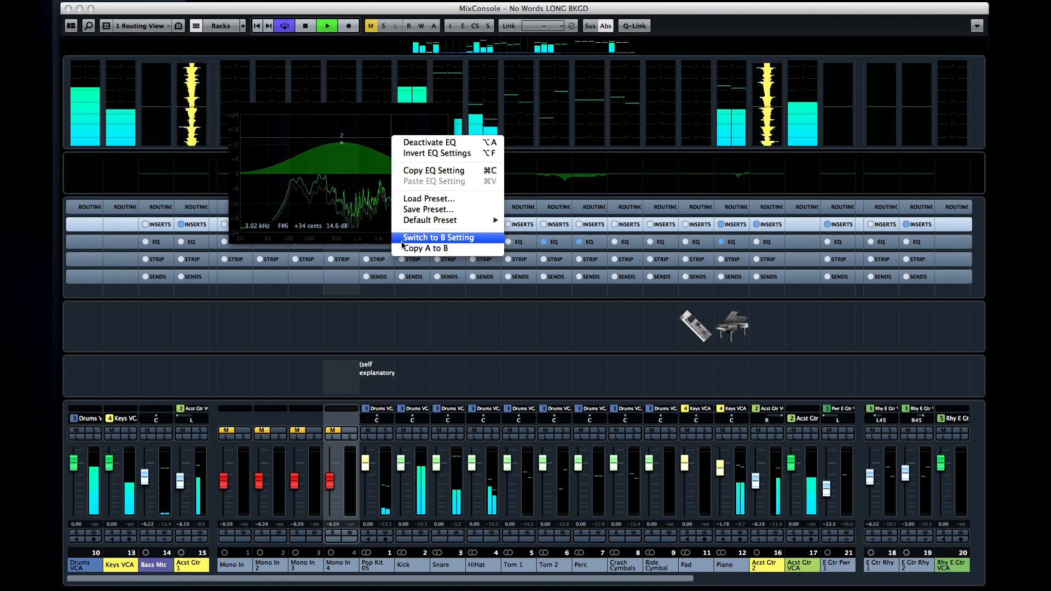
click(438, 238)
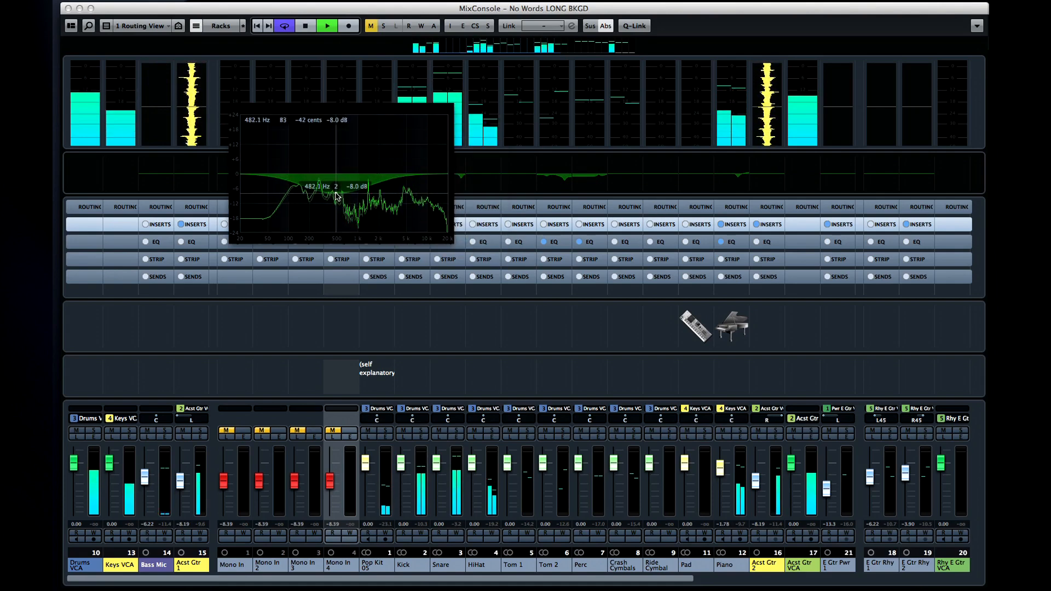
right_click(335, 195)
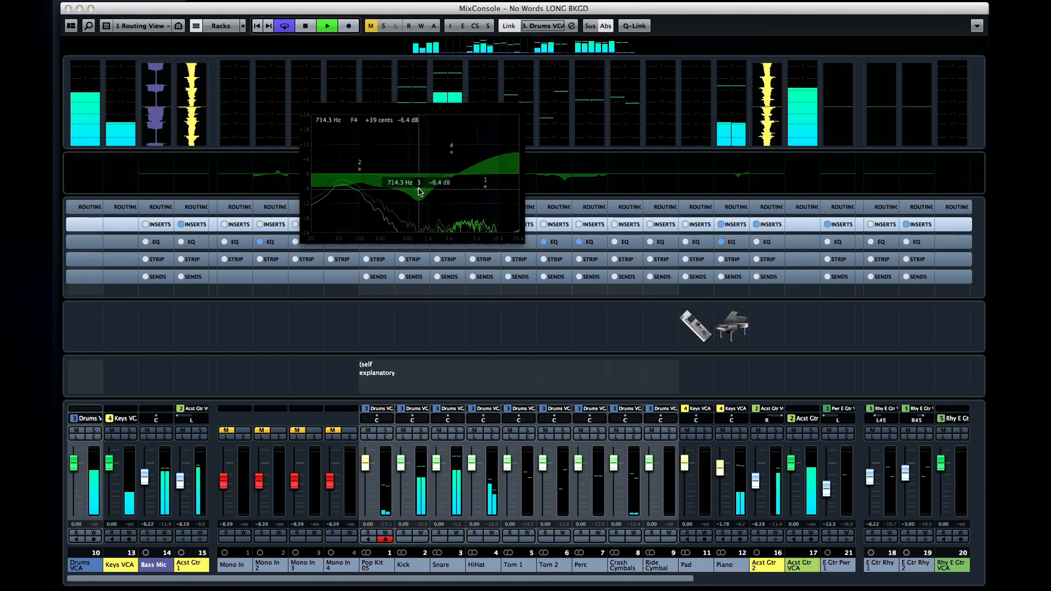
drag(420, 194, 401, 160)
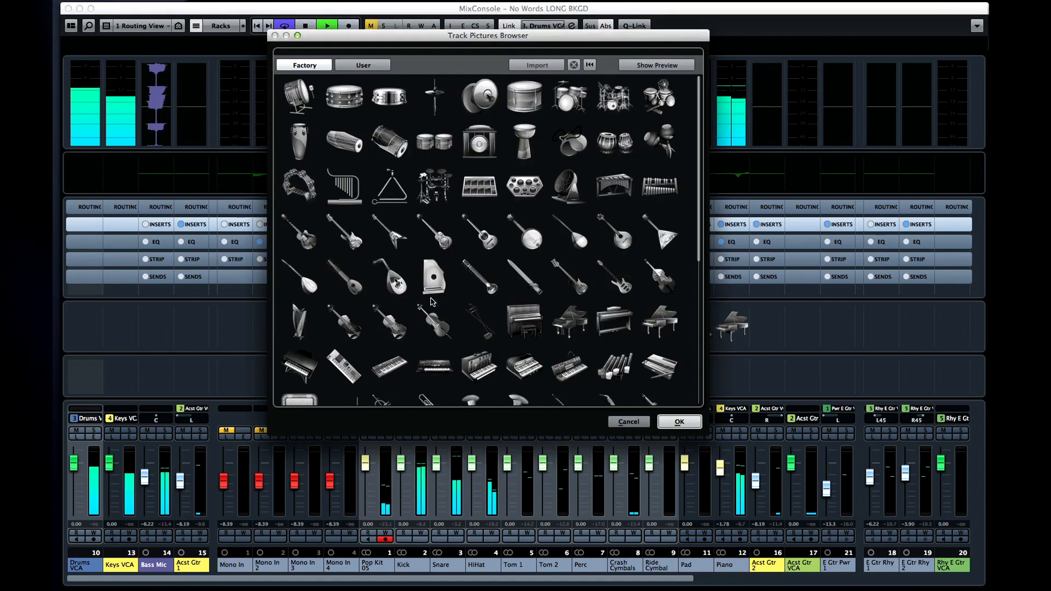
- Preview cymbal and hand-drum pictures, check the User tab, then cancel the Track Pictures Browser
click(524, 97)
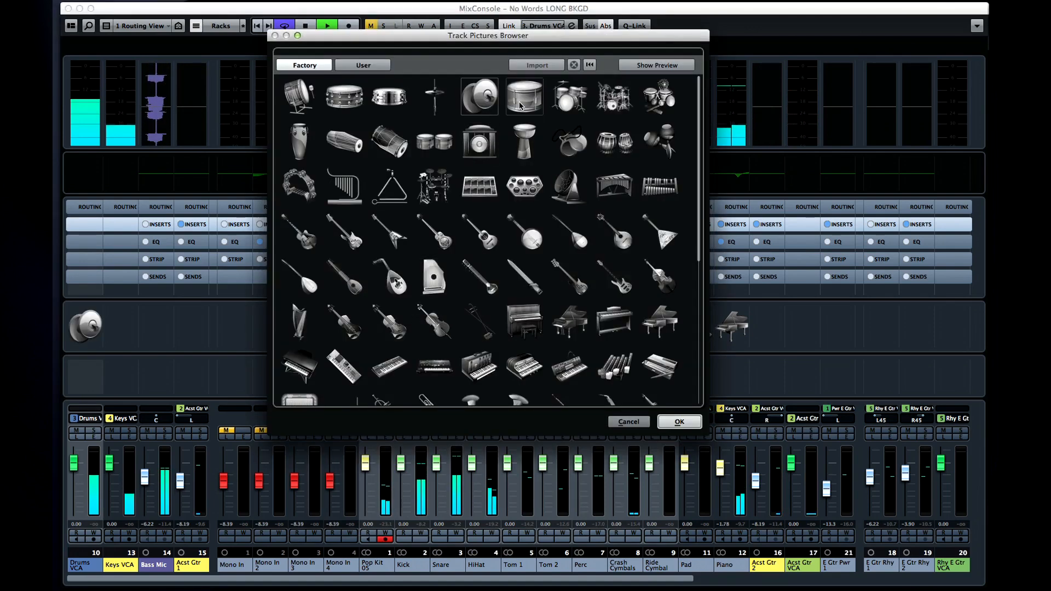
click(389, 141)
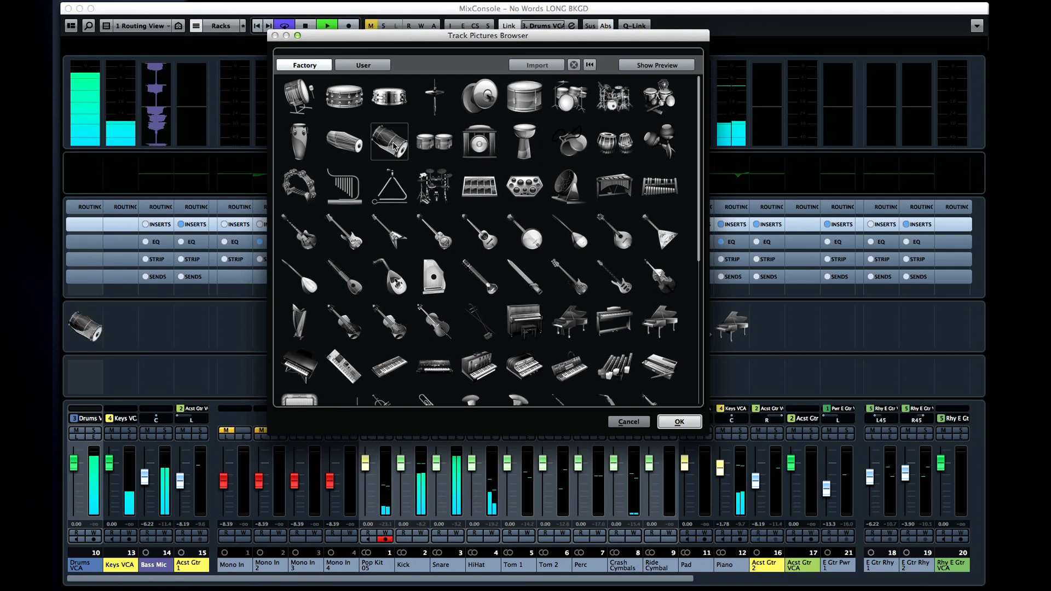
click(363, 65)
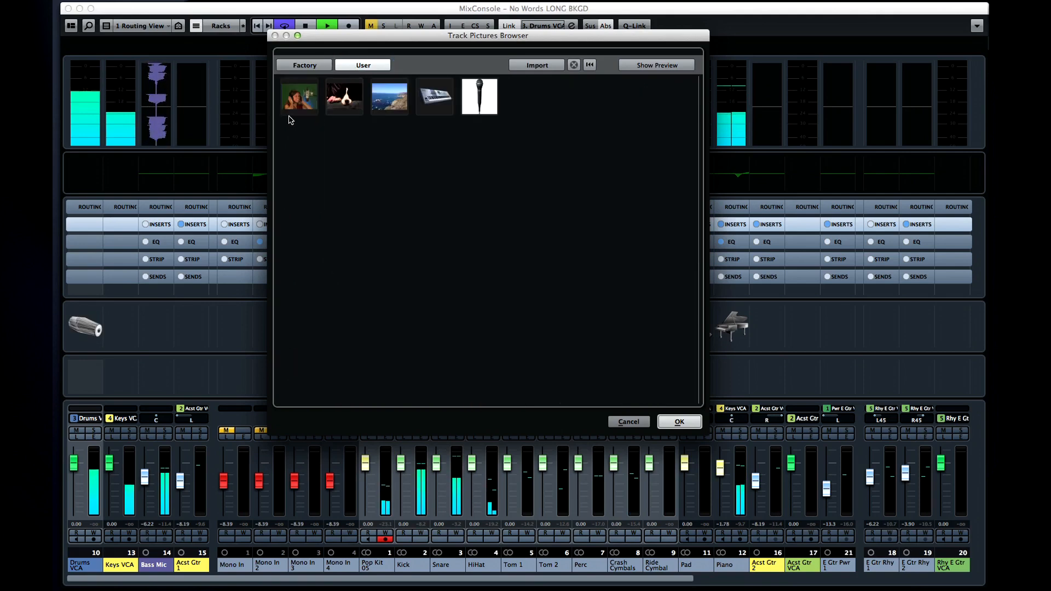
click(305, 64)
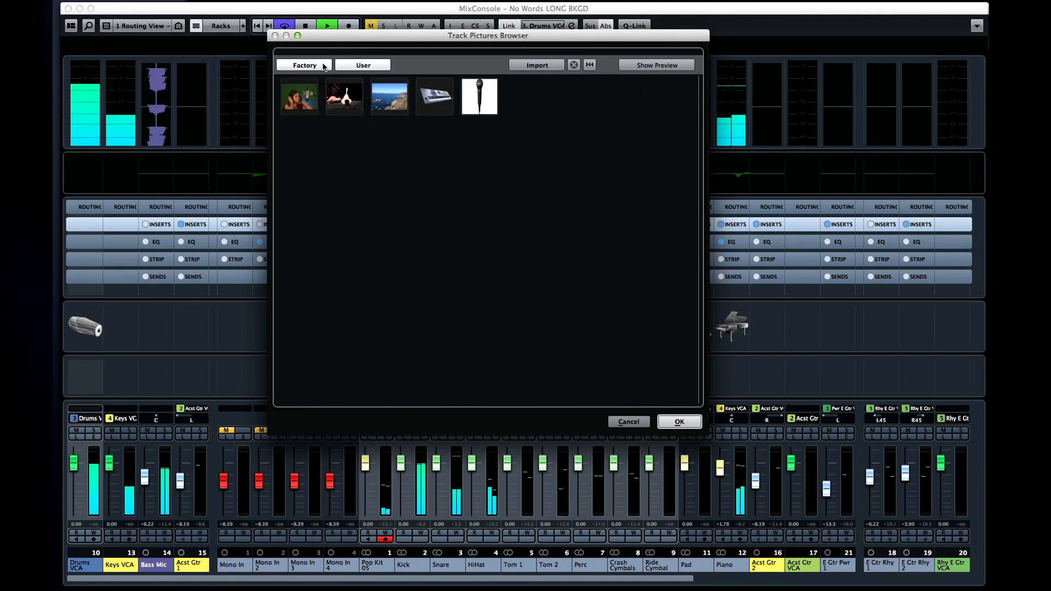
click(589, 65)
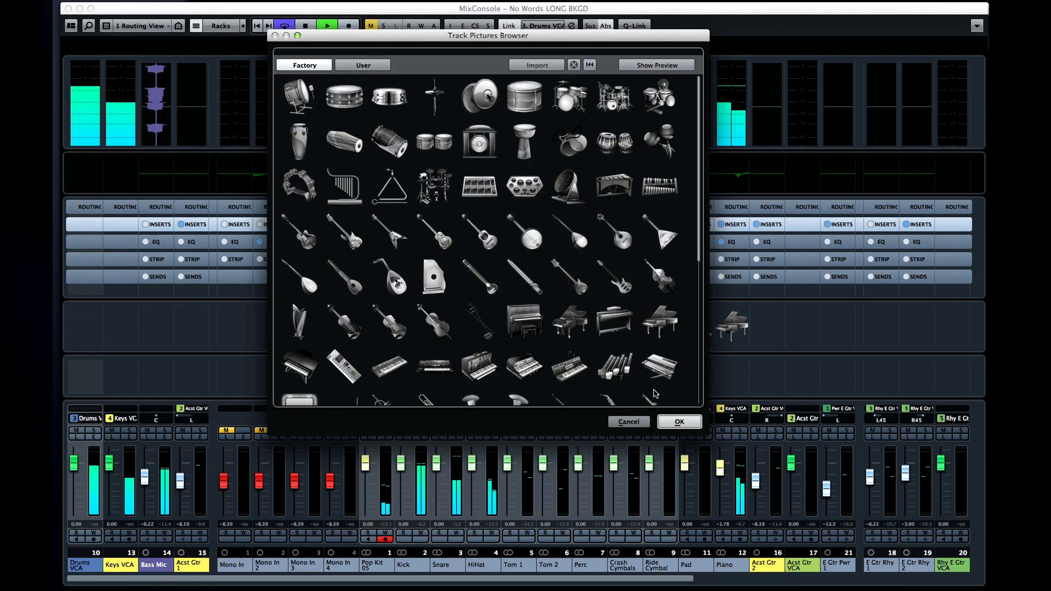
click(679, 422)
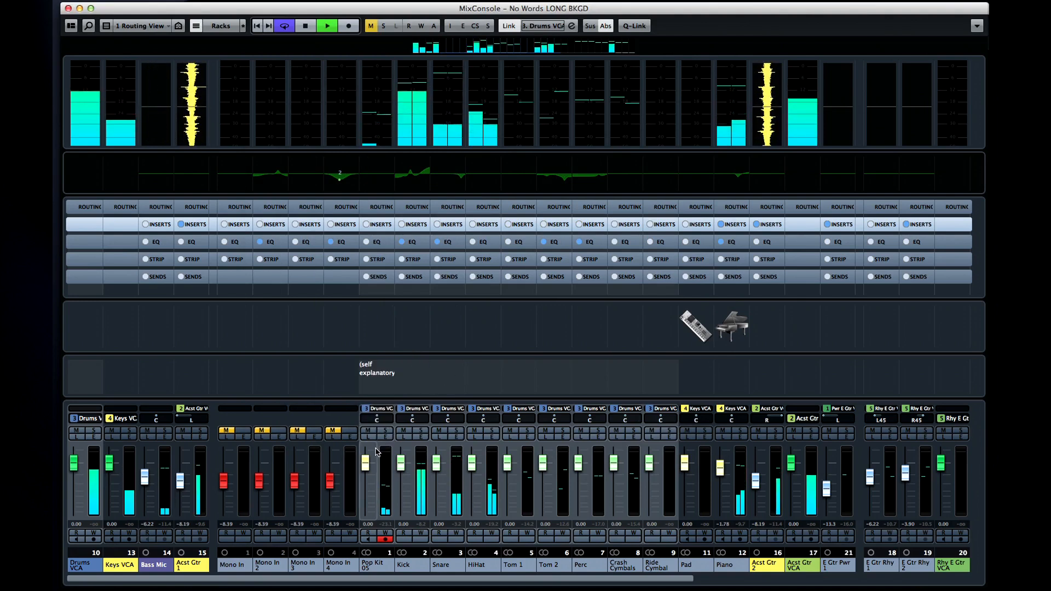
click(369, 431)
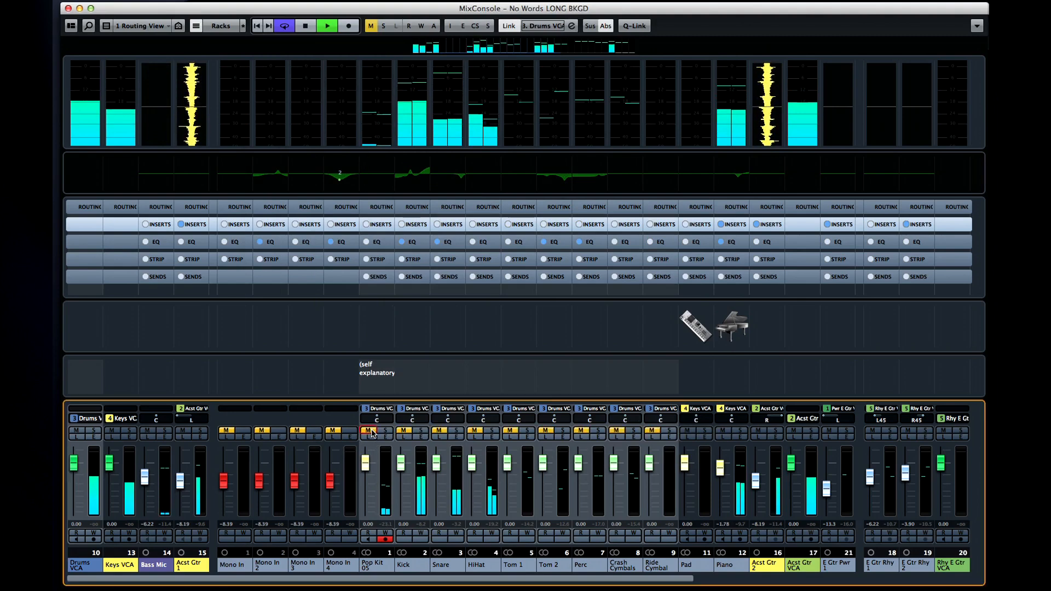
click(369, 431)
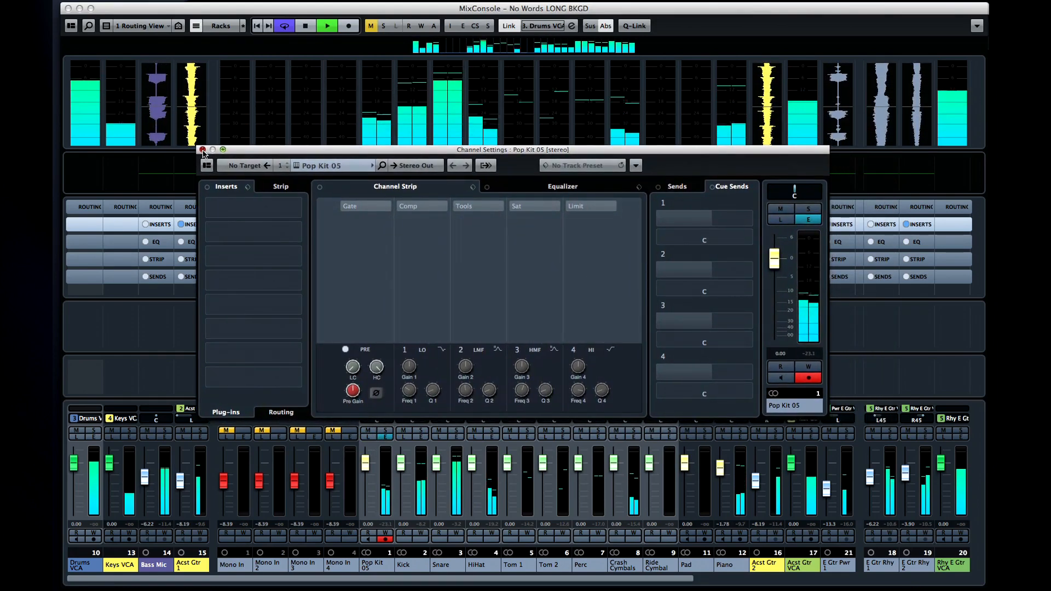
click(201, 150)
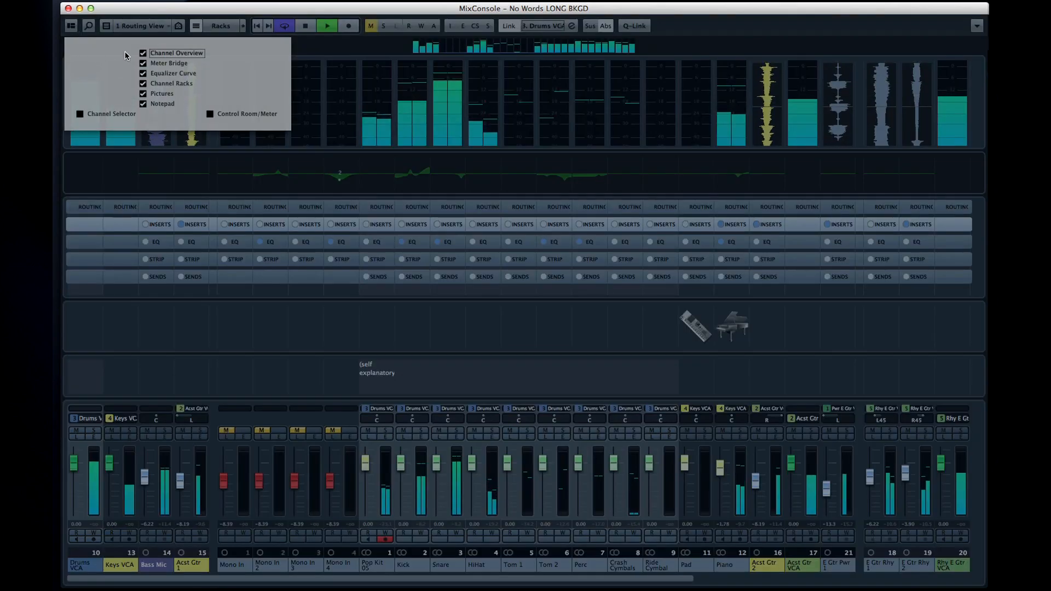
- Hide the meter bridge, EQ curve, picture and notepad zones, then show All Racks
click(142, 64)
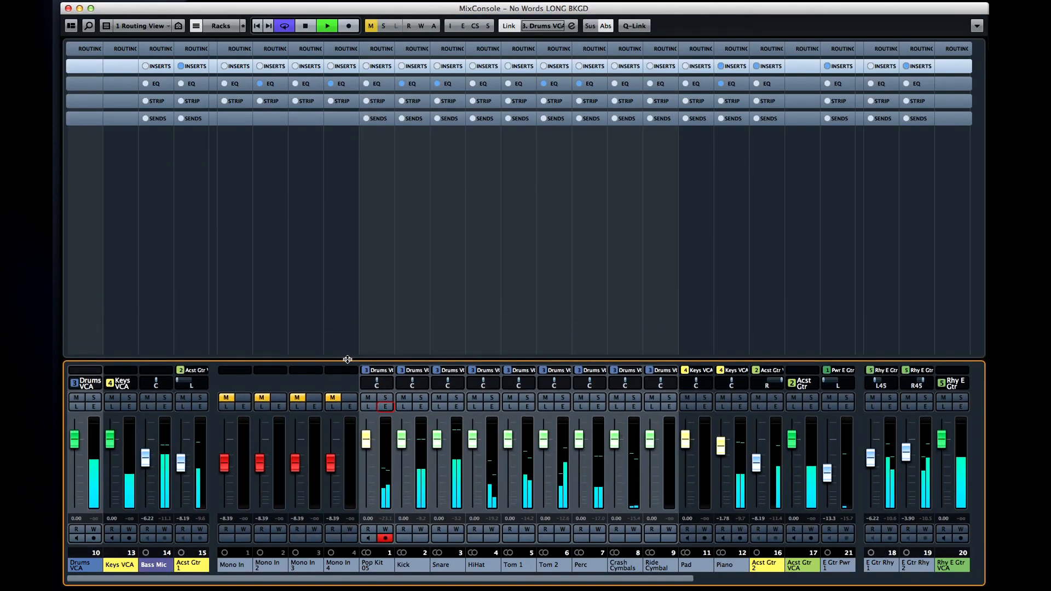
click(220, 25)
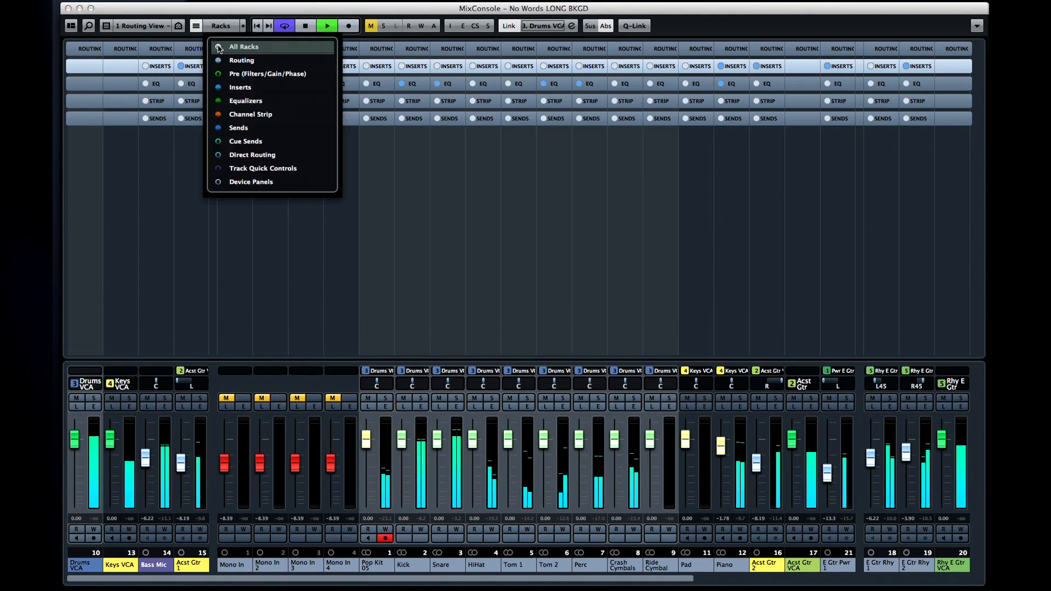
click(243, 46)
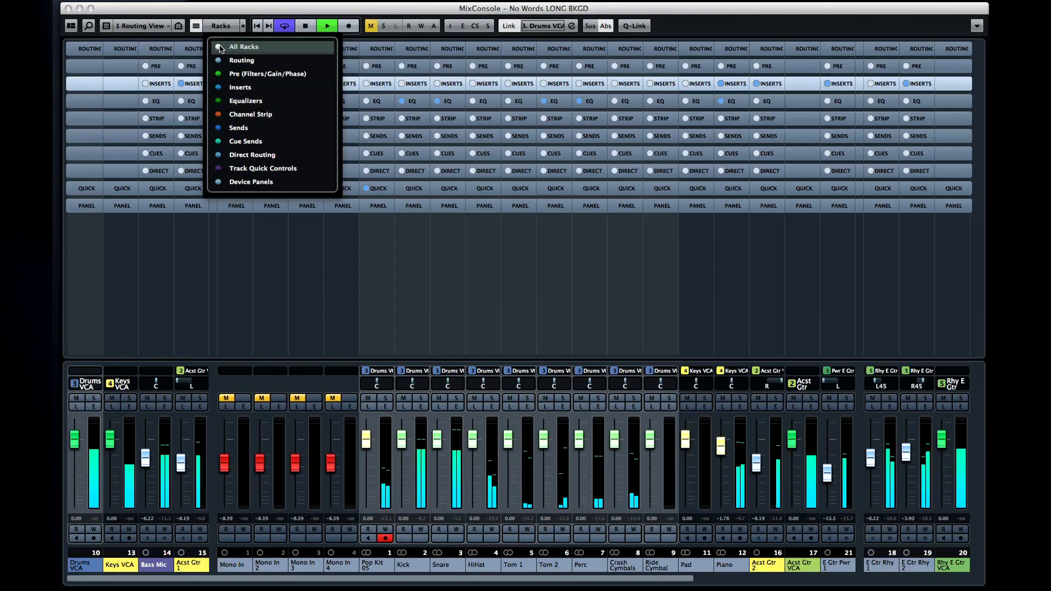
click(243, 46)
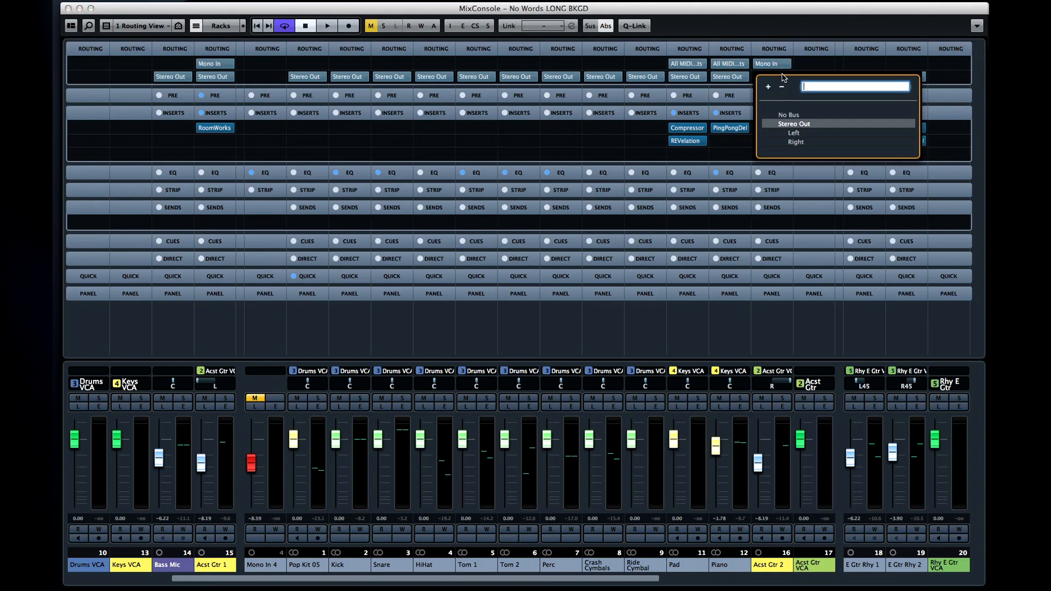
- In Tom 2's Pre rack enable the high-cut filter and phase invert, then collapse Pre
click(794, 124)
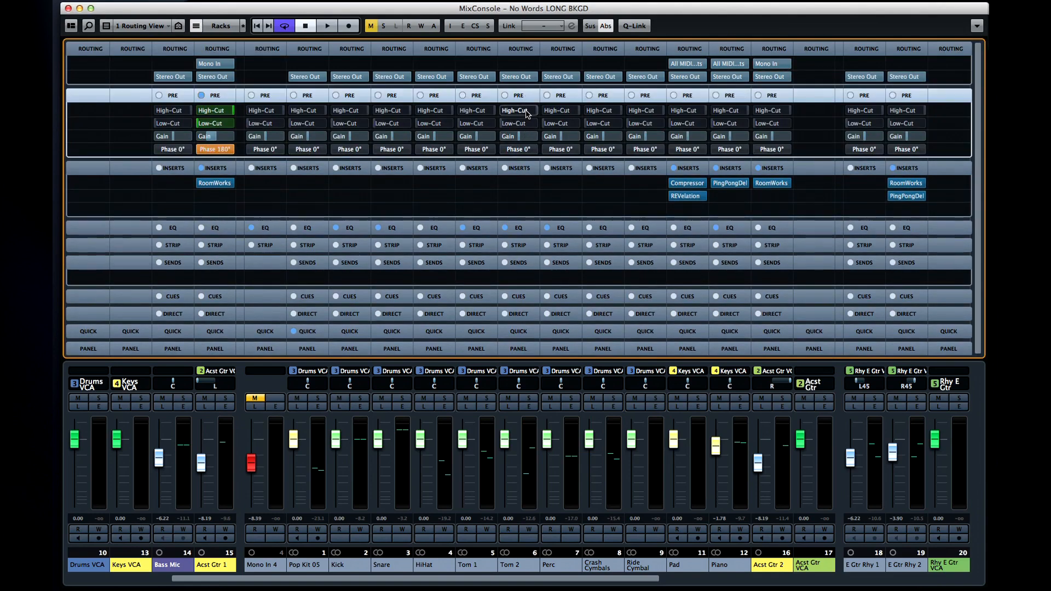
click(518, 110)
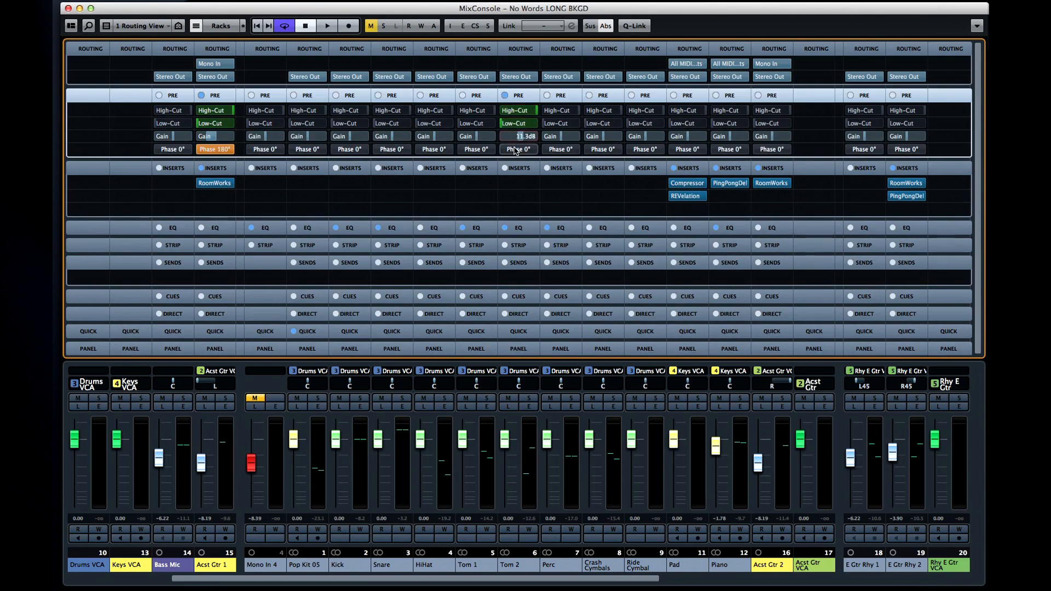
click(518, 149)
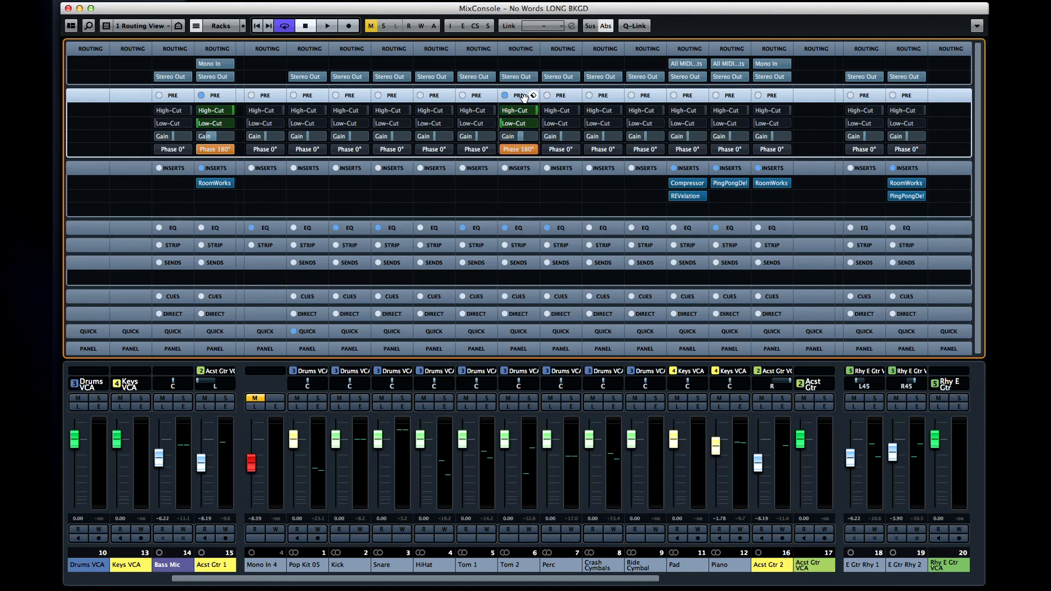
click(518, 48)
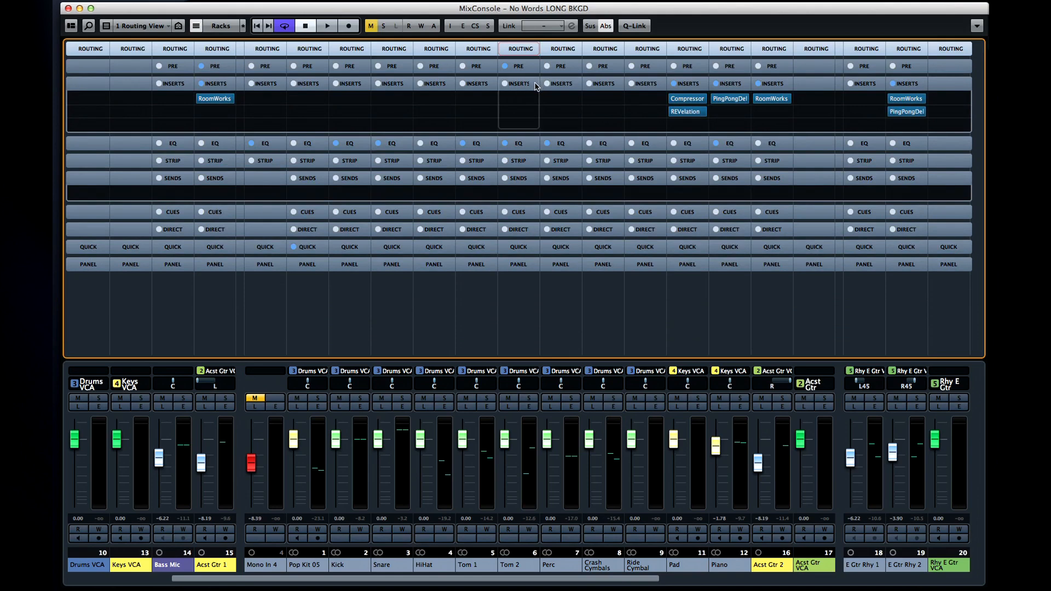
- Load Steinberg > Delay > ModMachine into Tom 2's first insert slot
click(518, 83)
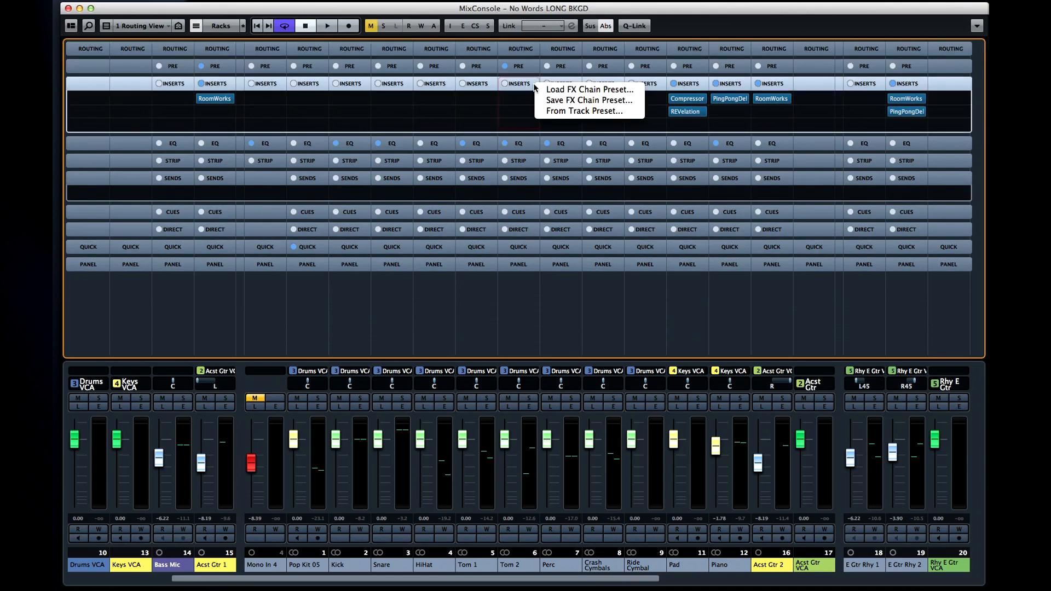
mouse_move(589, 111)
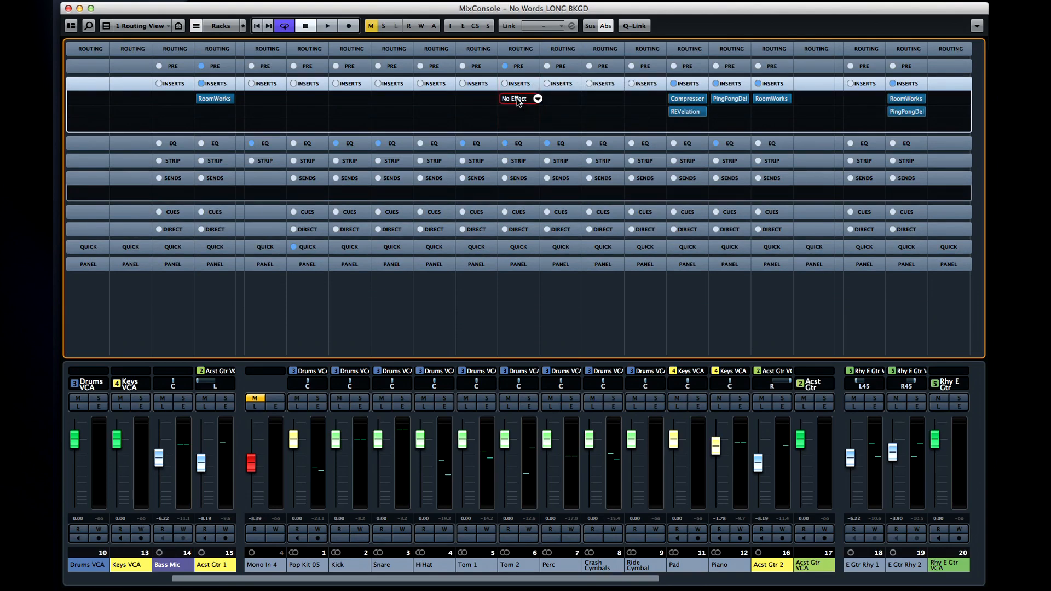
click(536, 99)
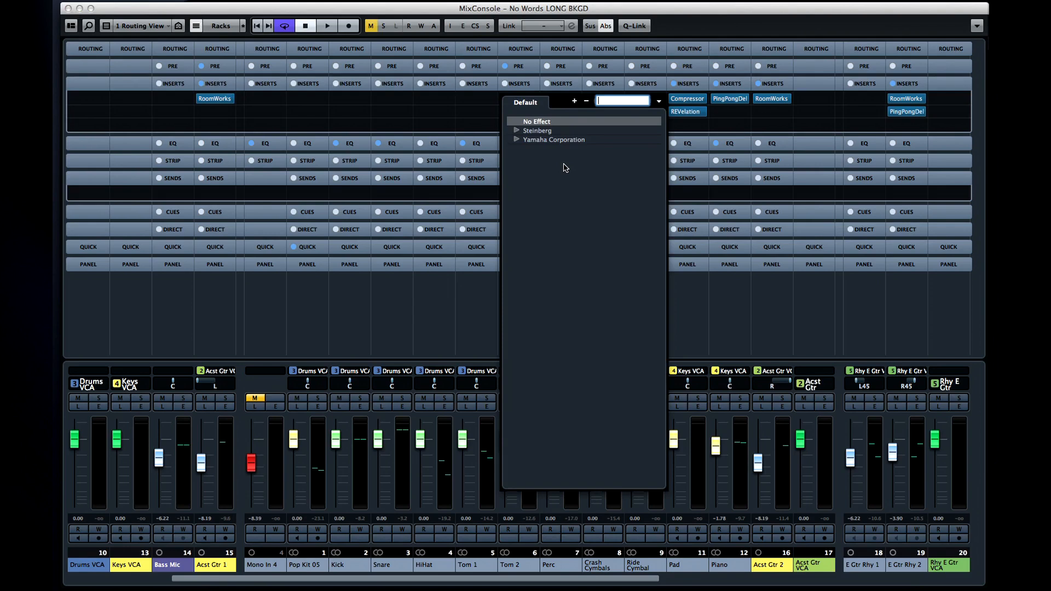
click(516, 130)
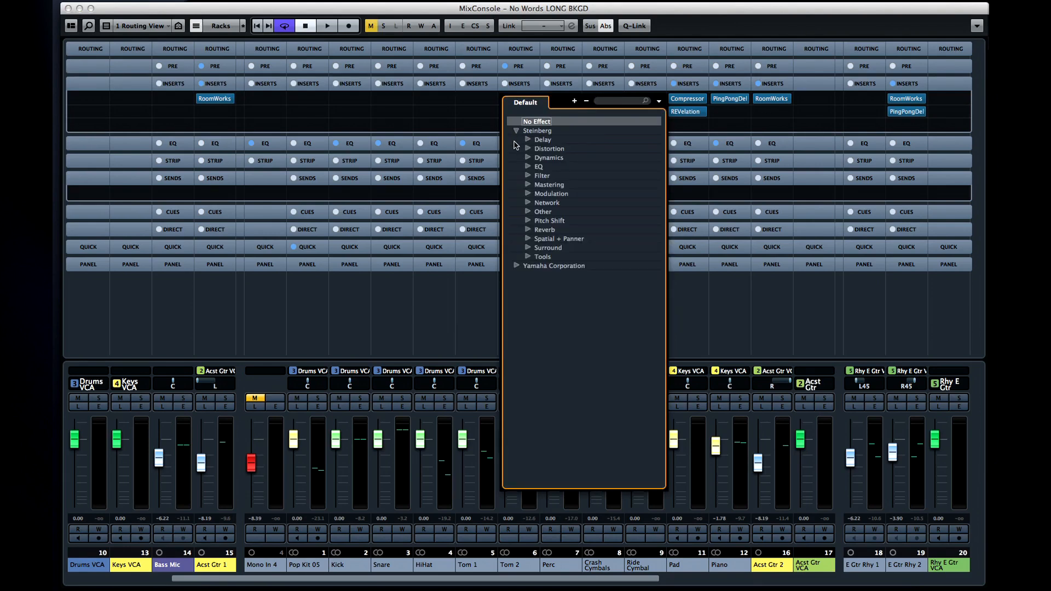
click(528, 148)
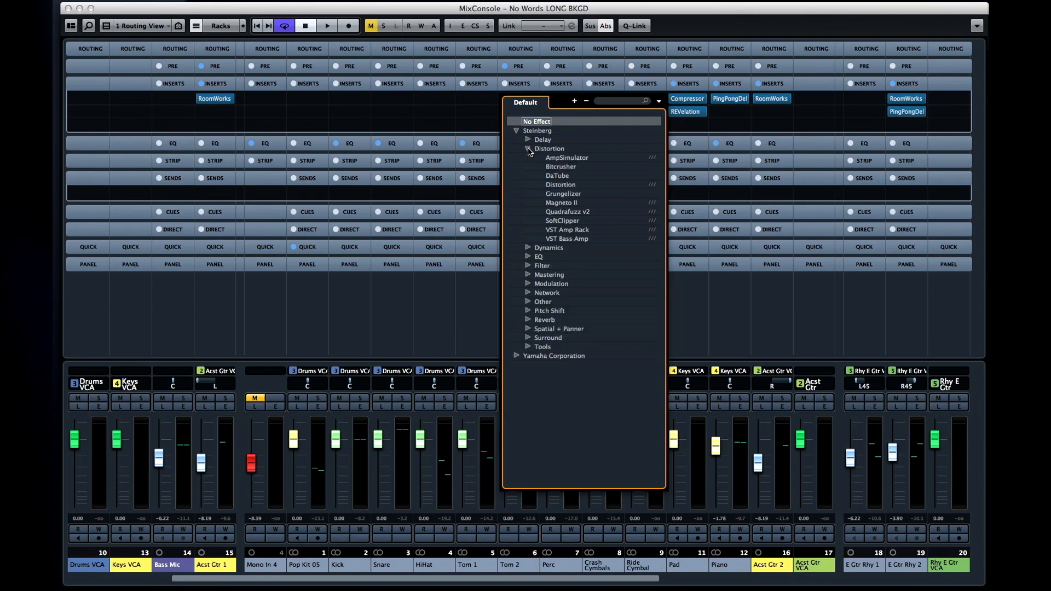
mouse_move(536, 156)
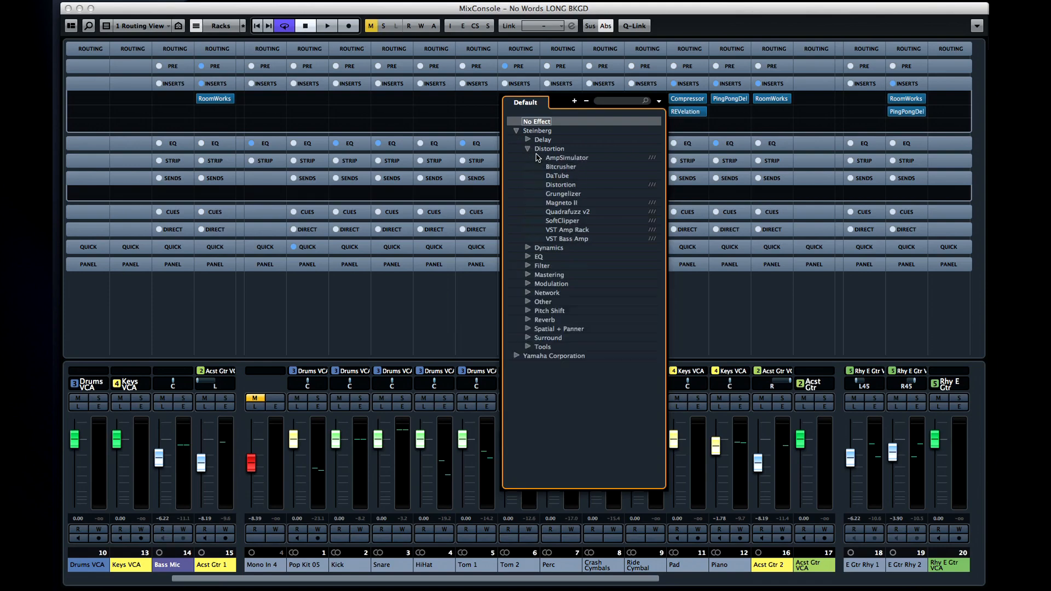
click(516, 131)
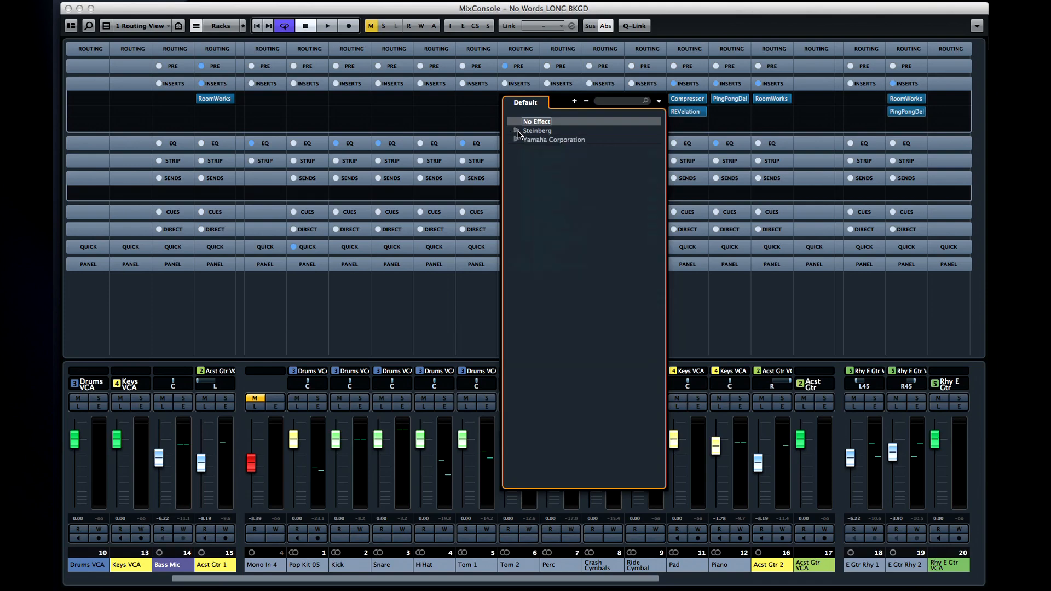
click(517, 130)
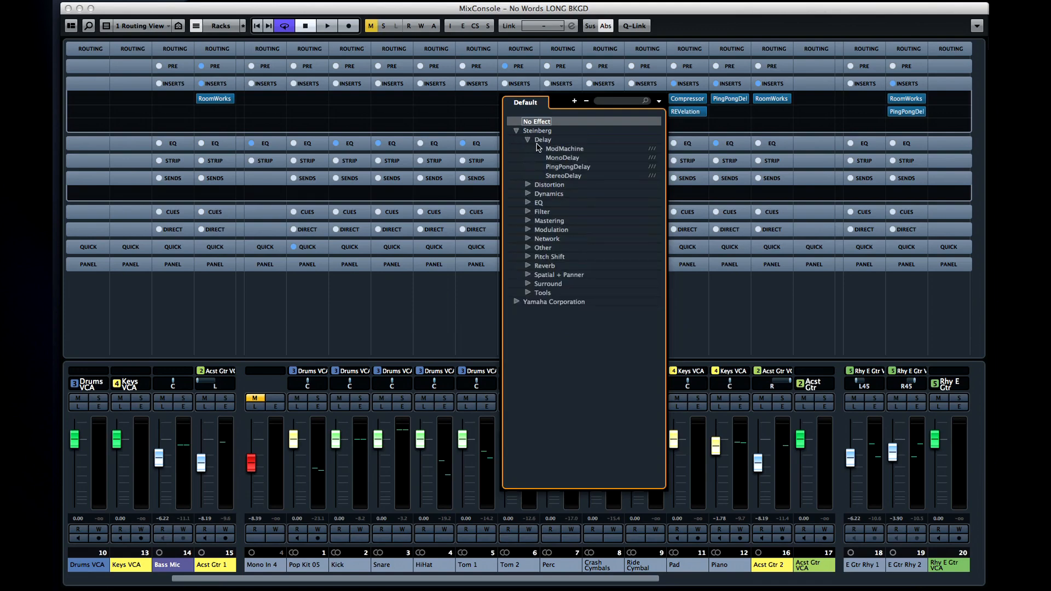
click(565, 148)
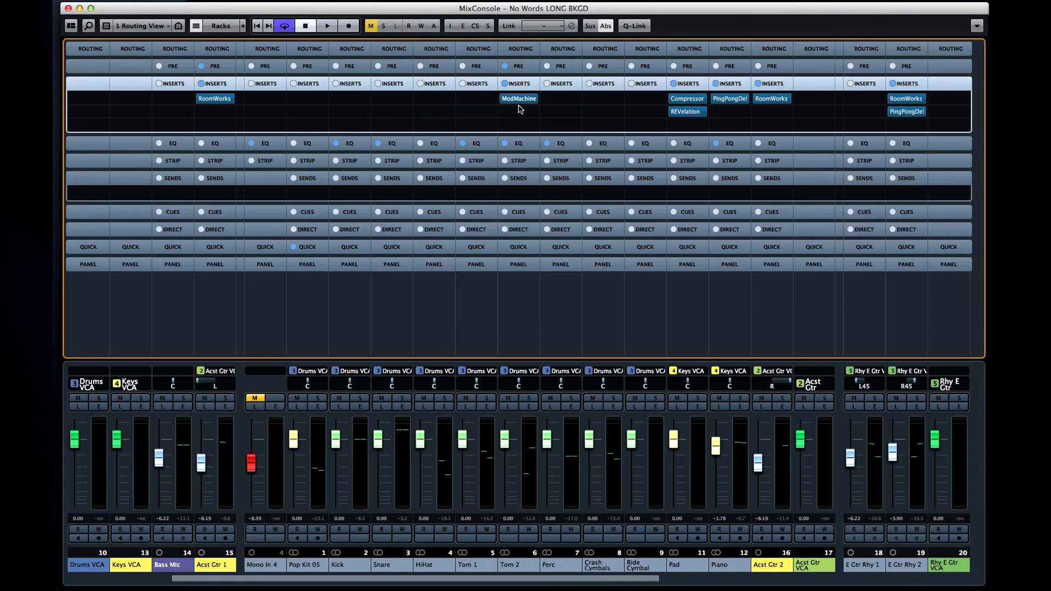
- Search Tom 2's next insert slot effect list for 'rev'
click(518, 112)
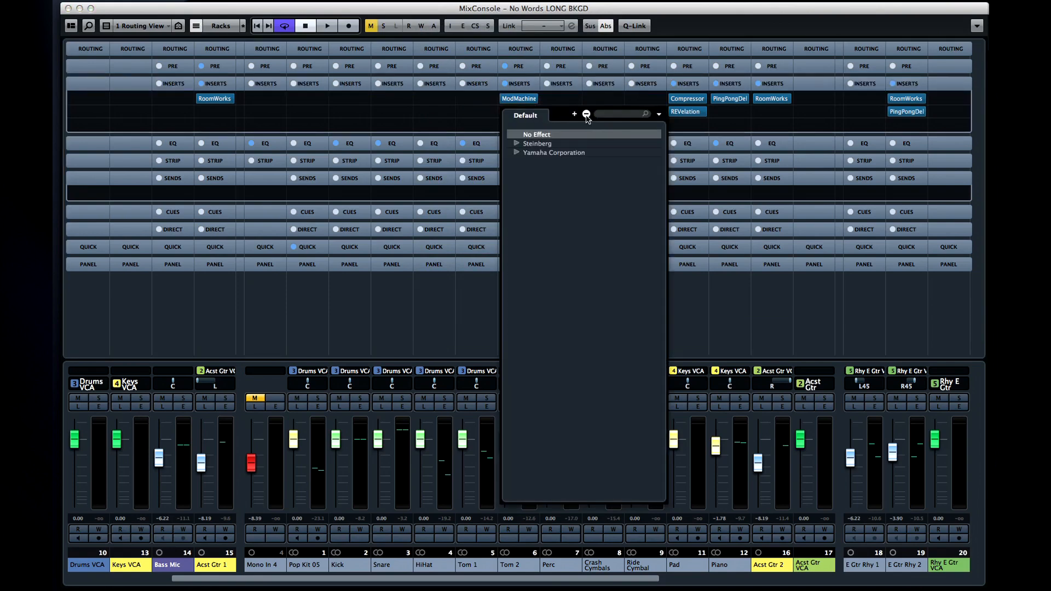
text(rev)
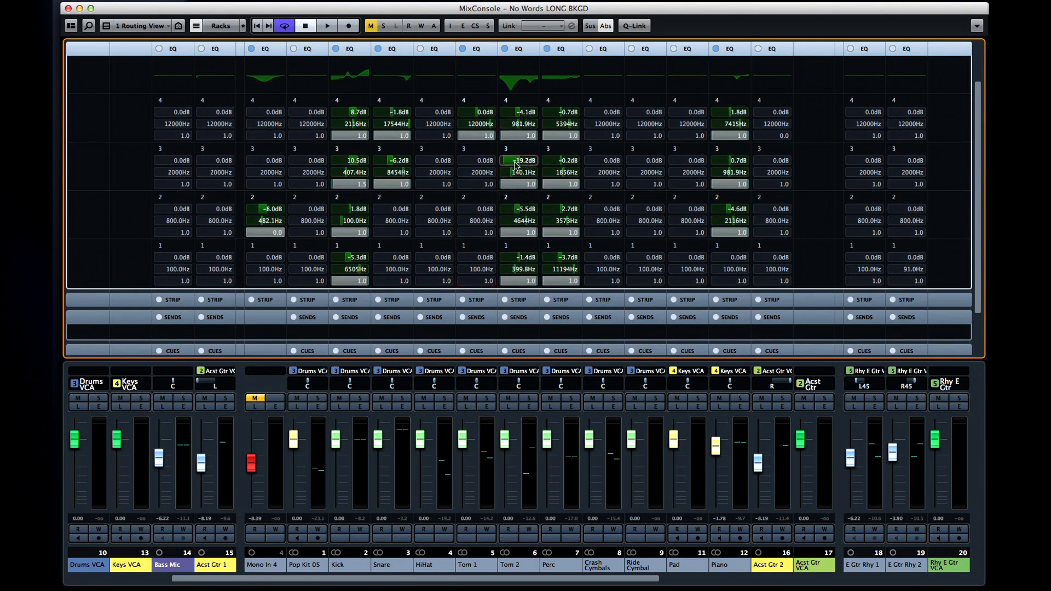
- Cut Tom 2's EQ band 3 to -11.5 dB and choose different filter types for neighbouring bands
drag(518, 160, 518, 165)
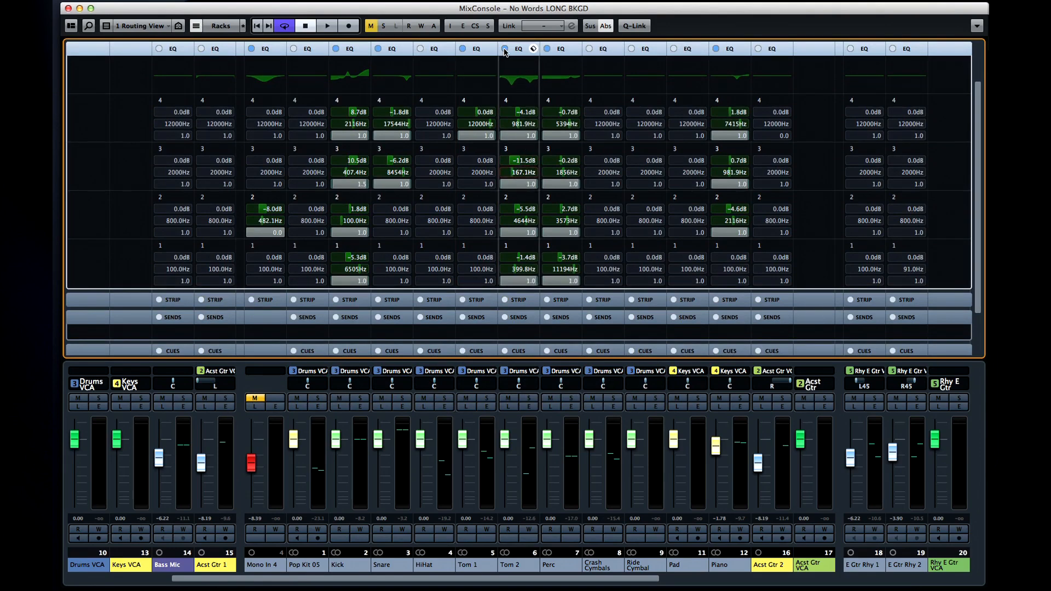
click(505, 48)
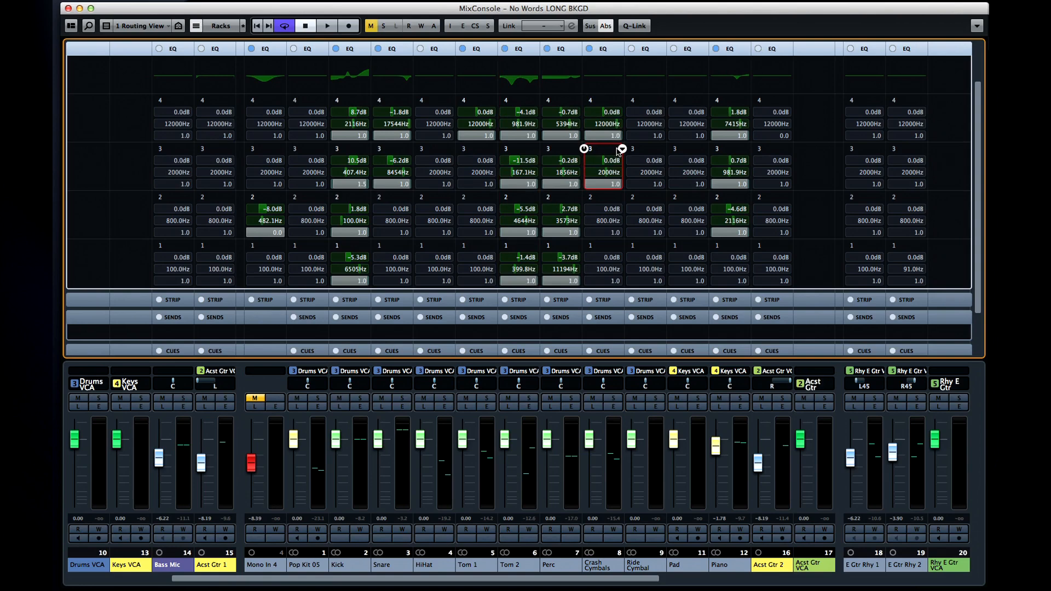
click(620, 149)
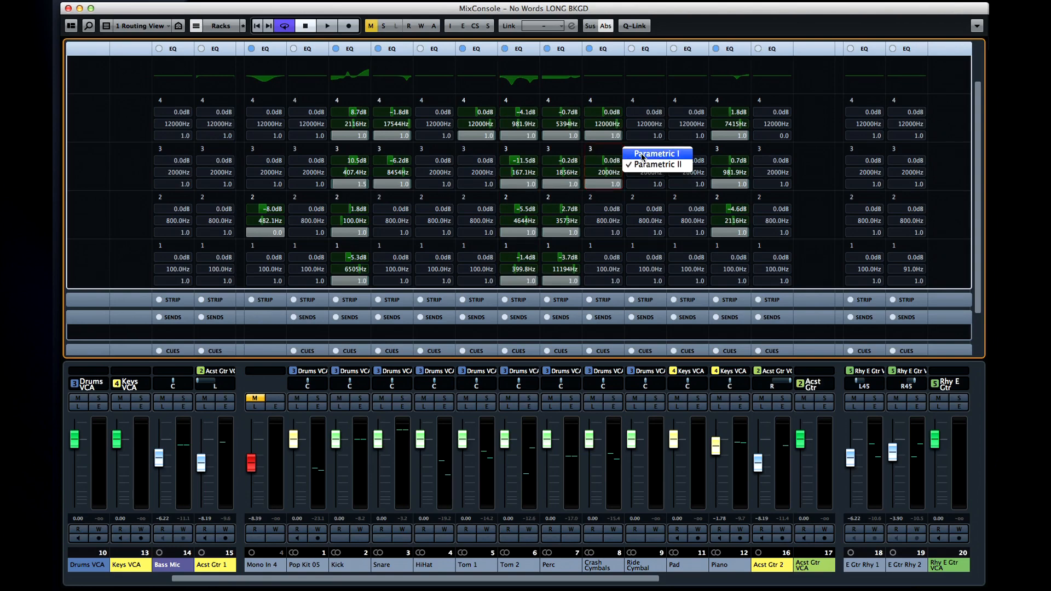
click(657, 164)
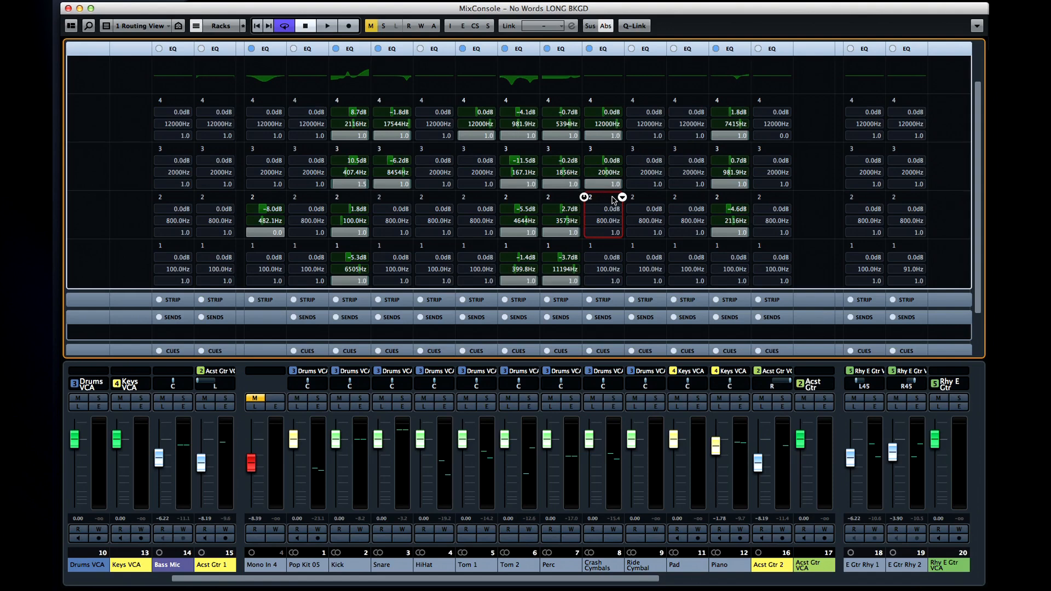
click(621, 196)
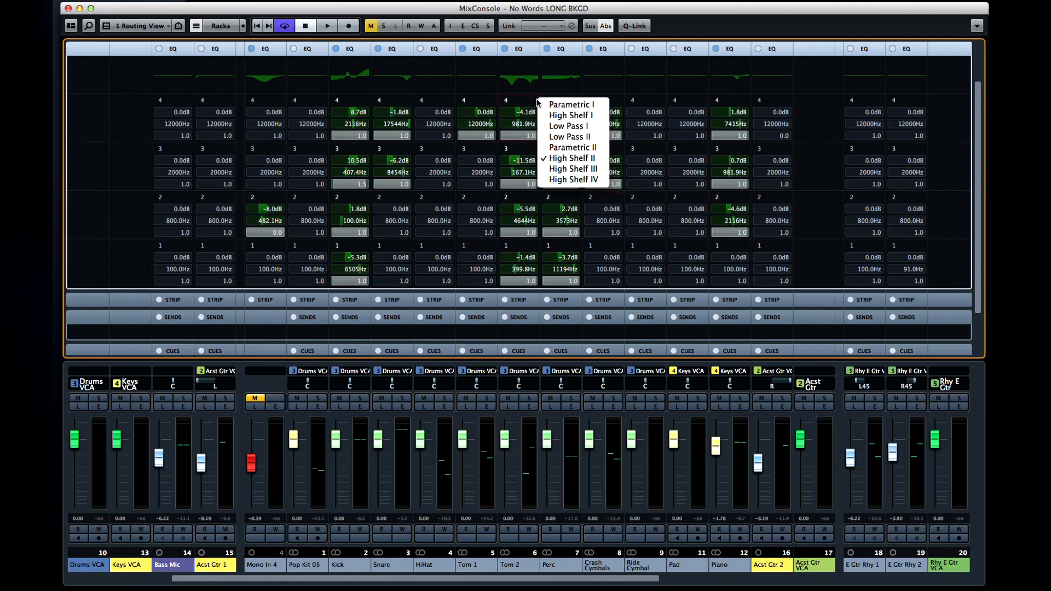
mouse_move(573, 169)
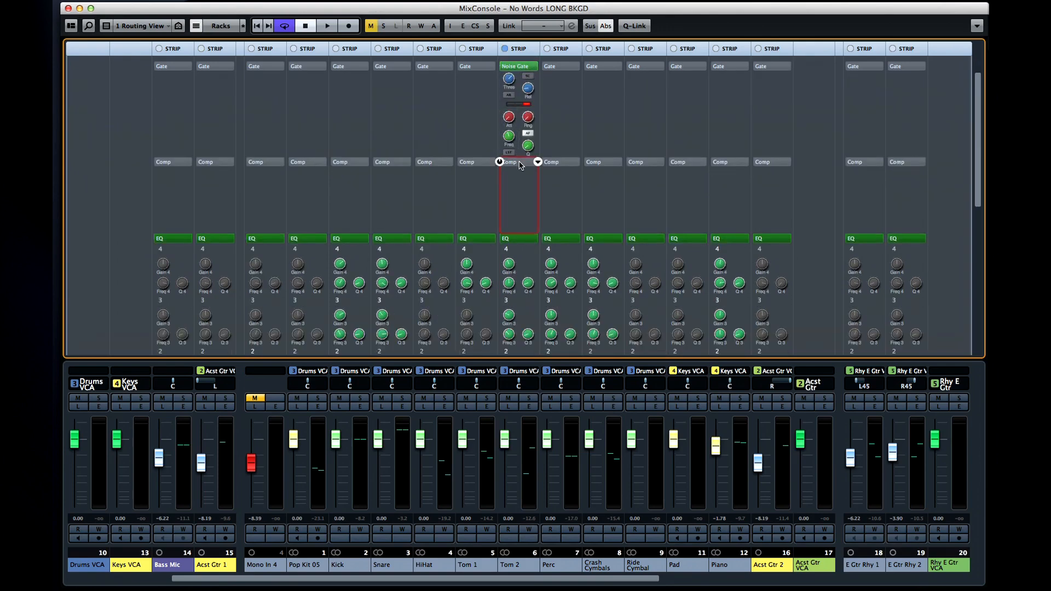
- Enable a Standard Compressor in Tom 2's strip Comp slot
click(511, 162)
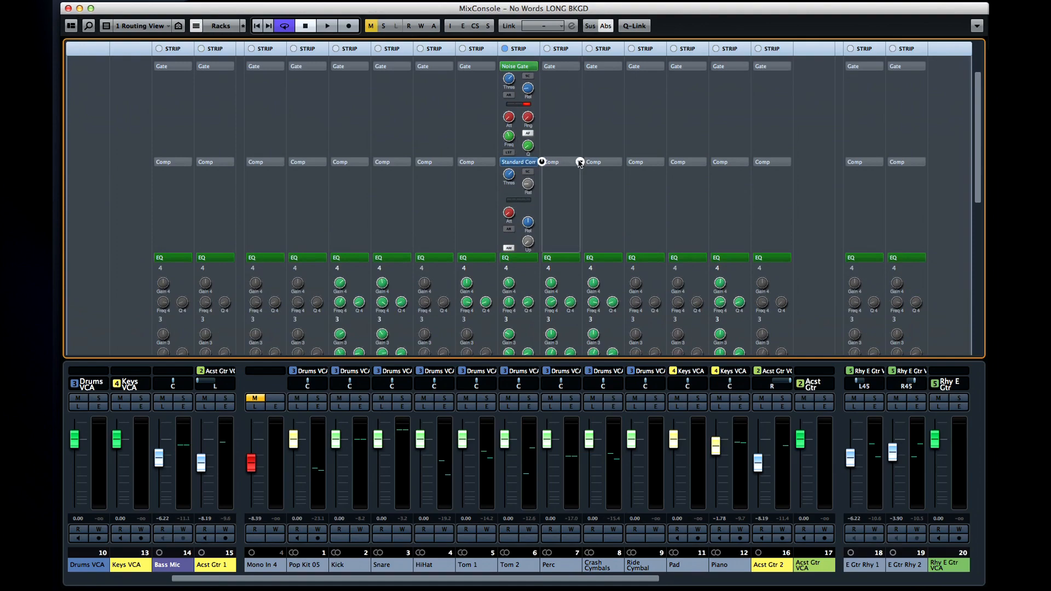
click(578, 162)
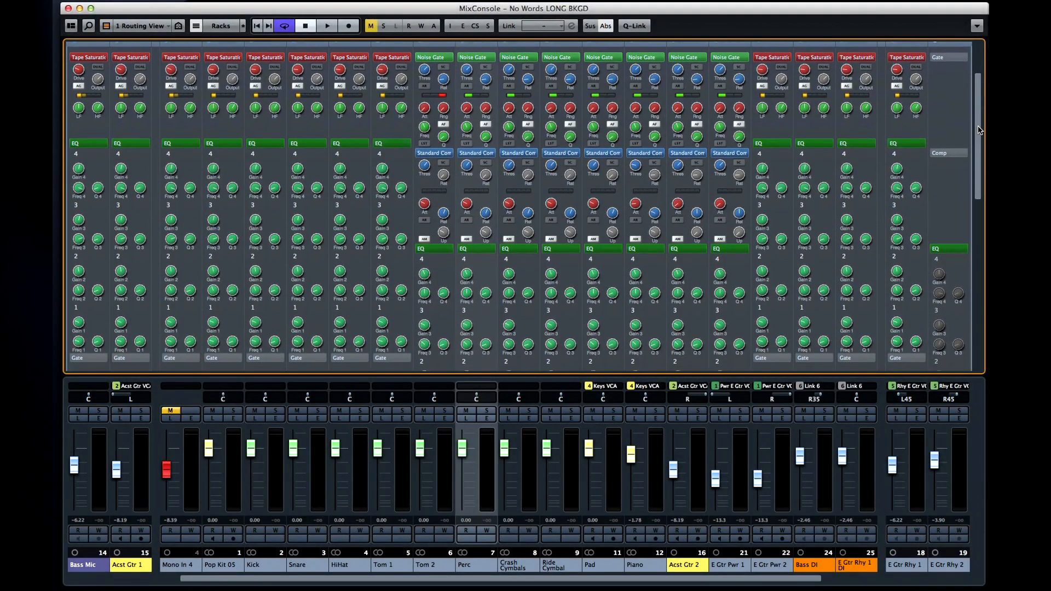
- Turn on the SC buttons for Acst Gtr 2's Noise Gate and E Gtr Pwr 1's Envelope Shaper
scroll(down, 3)
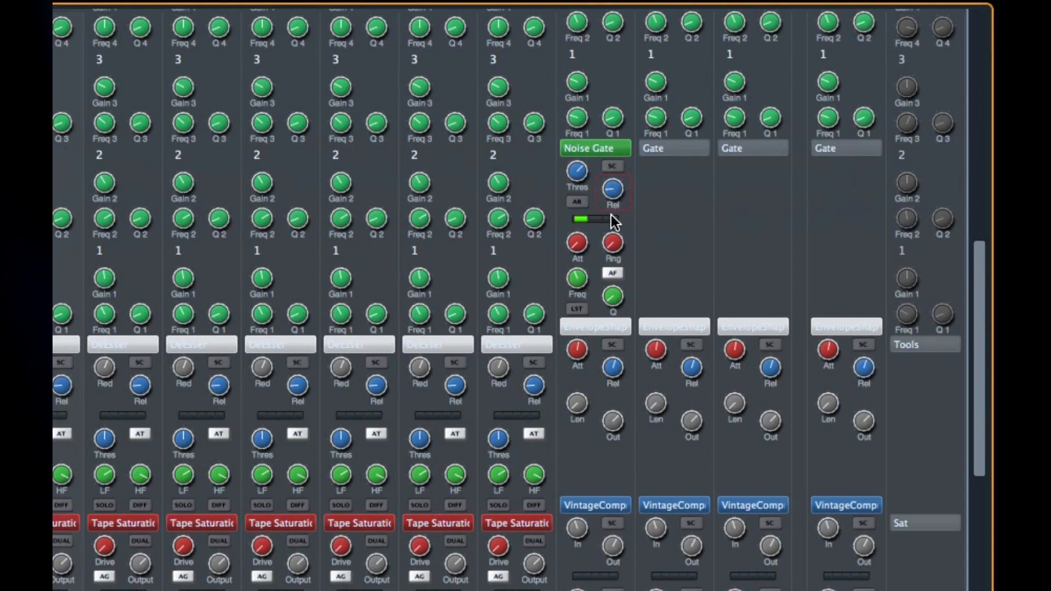
scroll(down, 3)
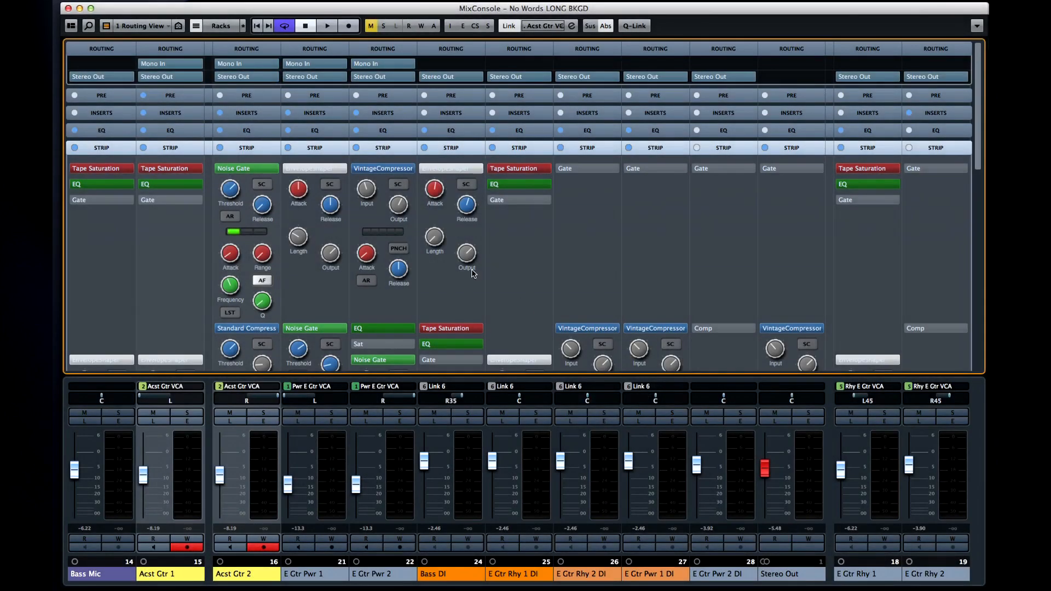
click(330, 184)
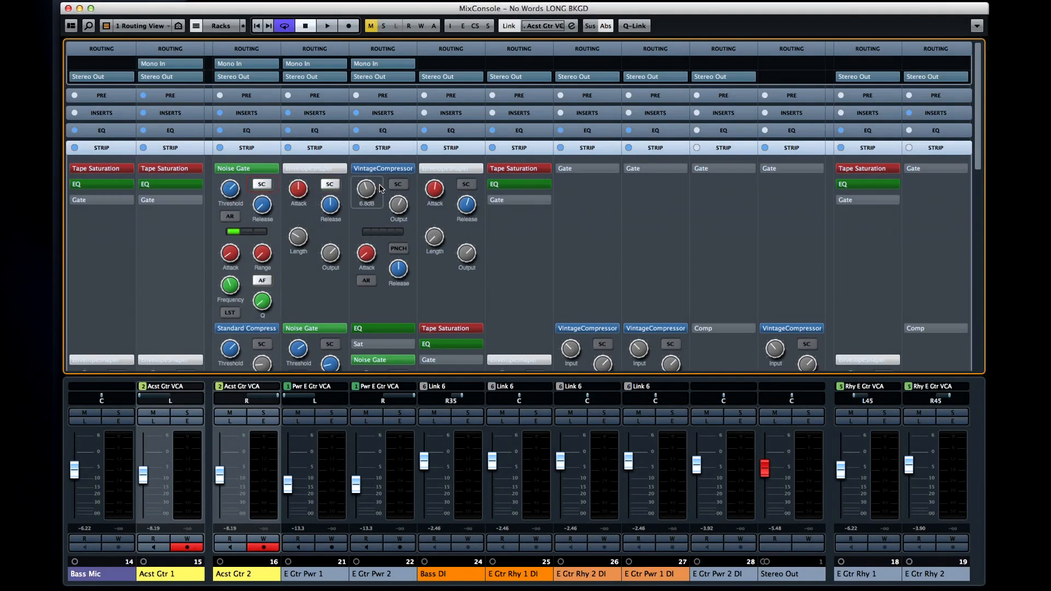
click(399, 186)
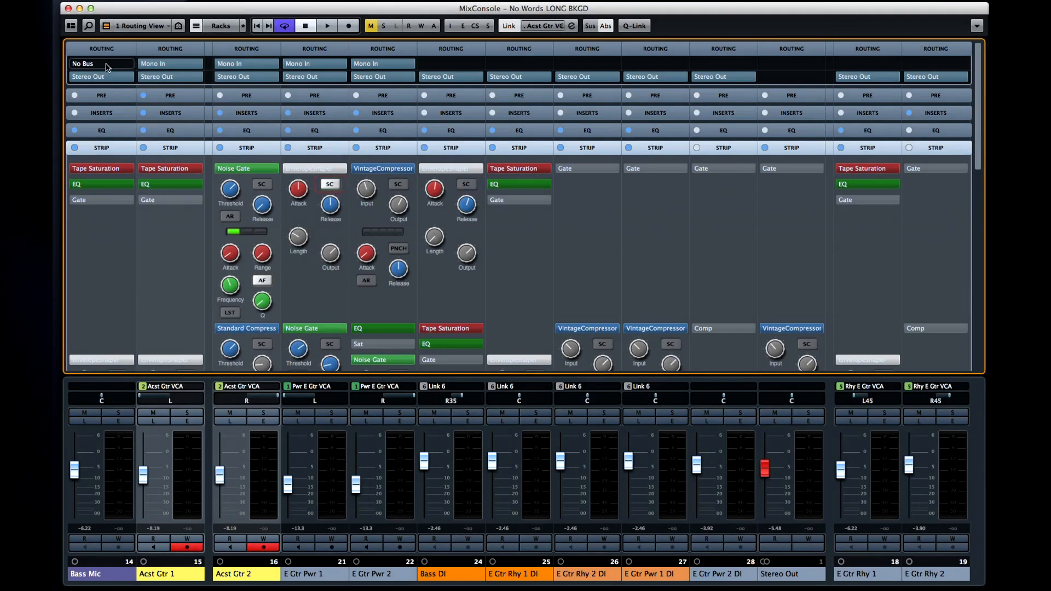
click(100, 64)
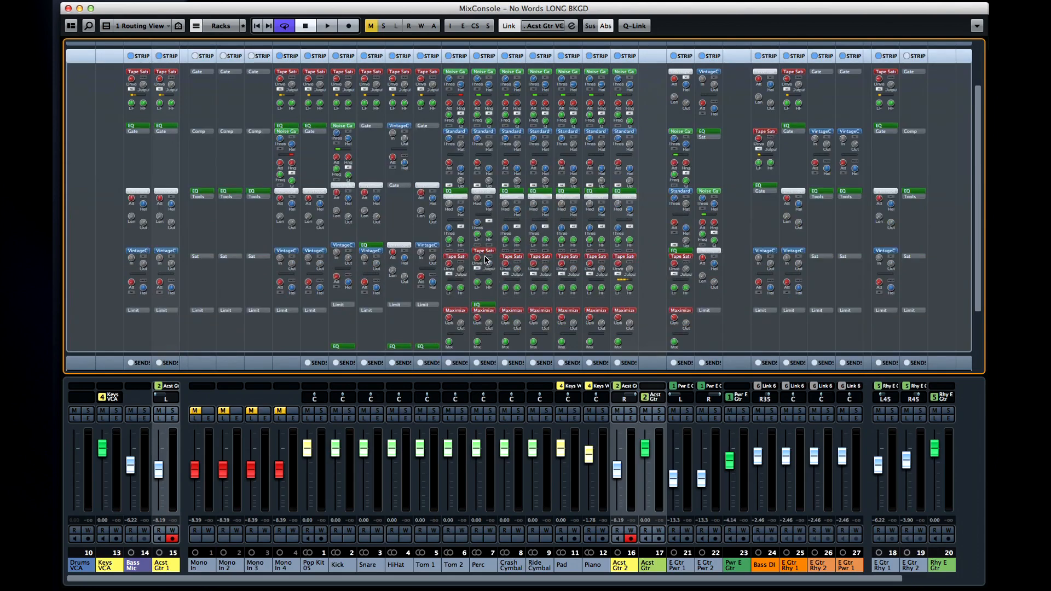
- Copy Acst Gtr 1's strip modules onto the Mono In channel and bring up its strip options
click(483, 195)
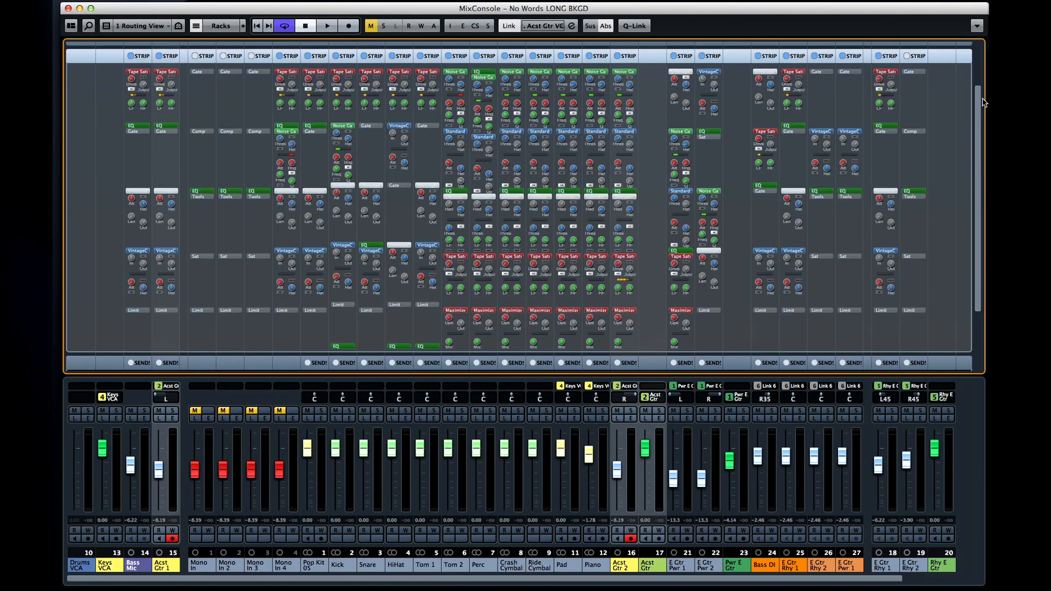
scroll(down, 3)
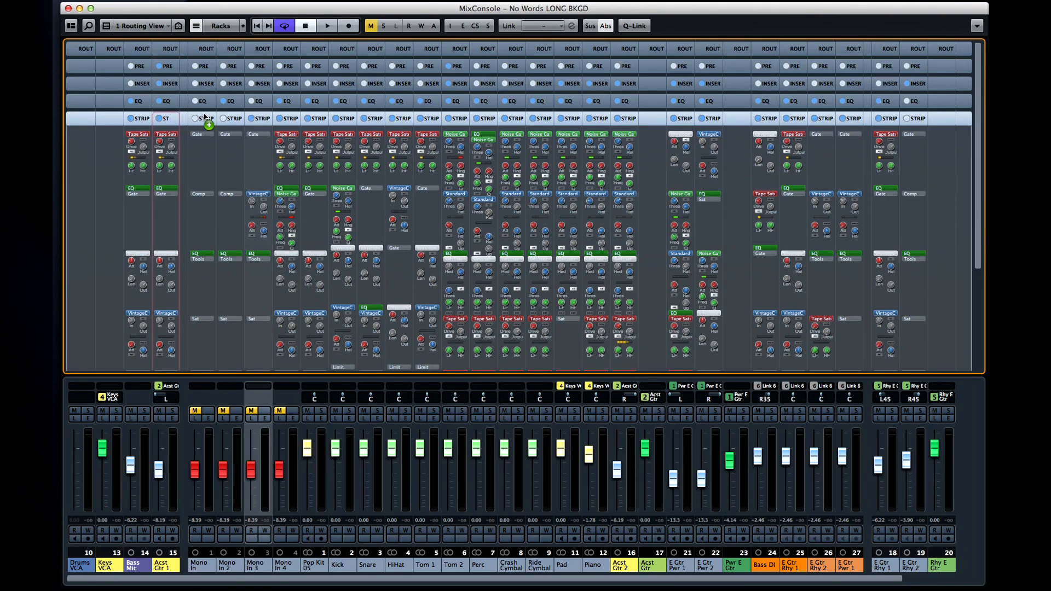
click(196, 118)
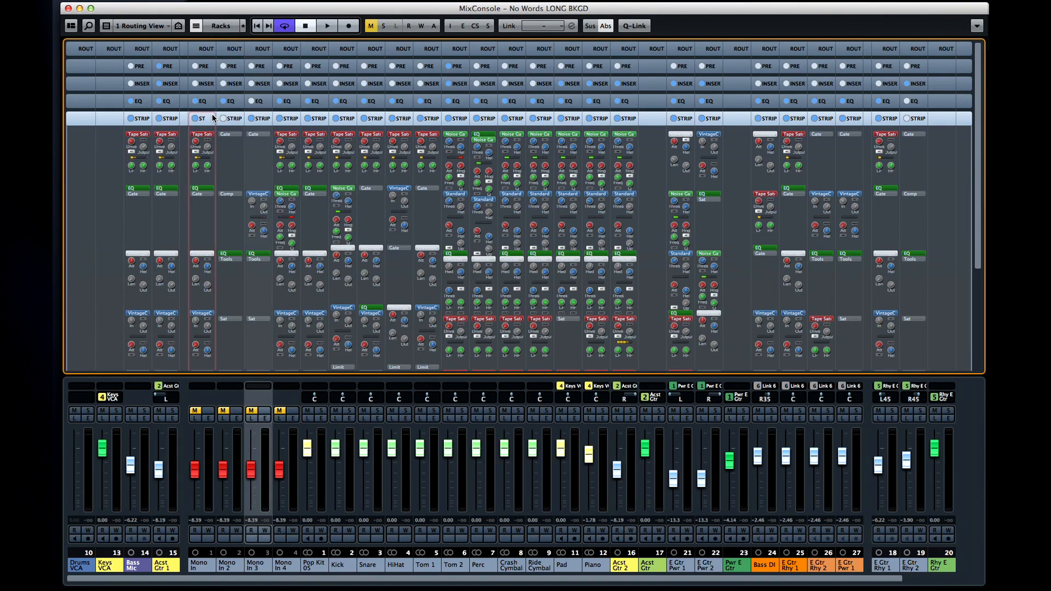
right_click(399, 195)
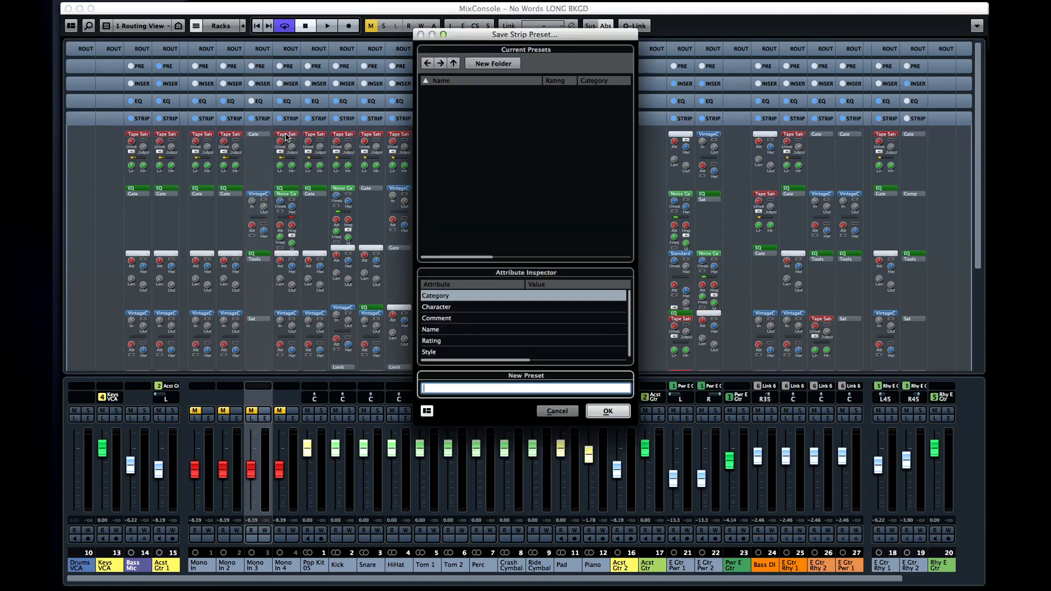
- Save the copied strip settings as a new preset named 'My Strip Pr'
text(My Strip Pr)
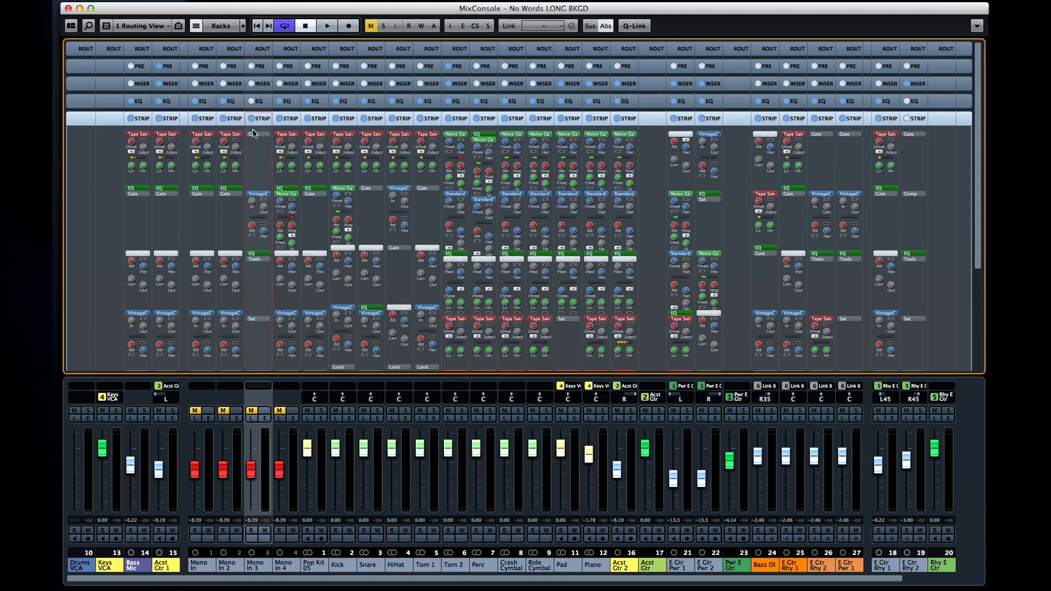
click(281, 118)
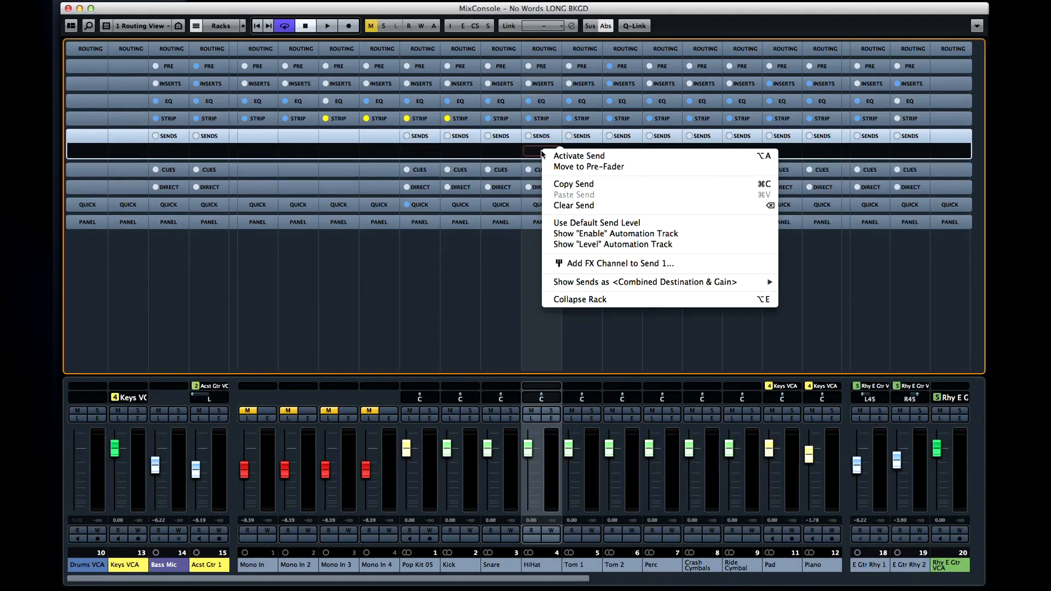
- Create a RoomWorks SE reverb FX channel for HiHat's send 1
click(612, 262)
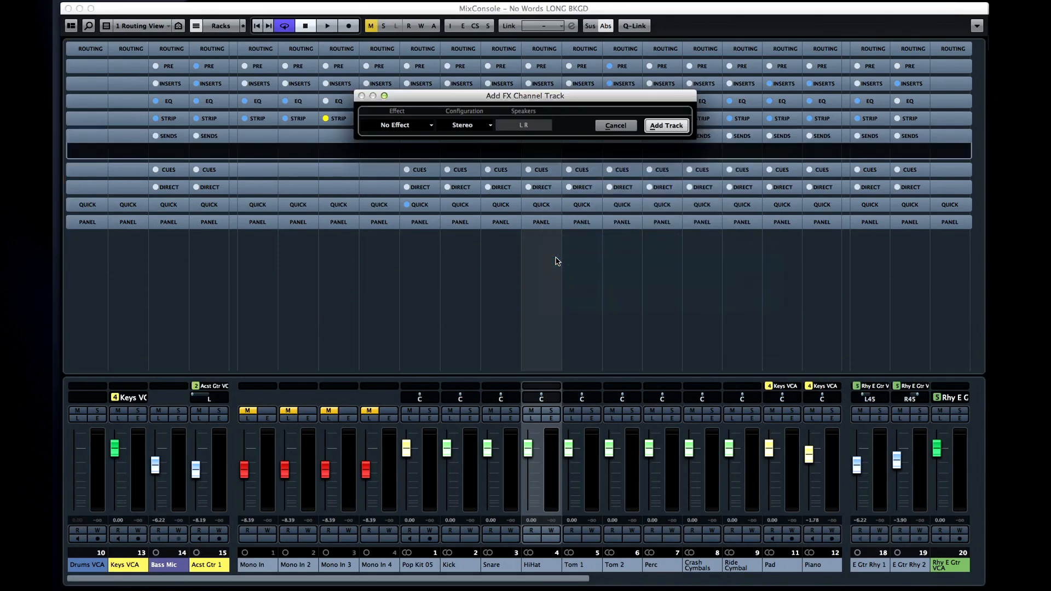
click(399, 125)
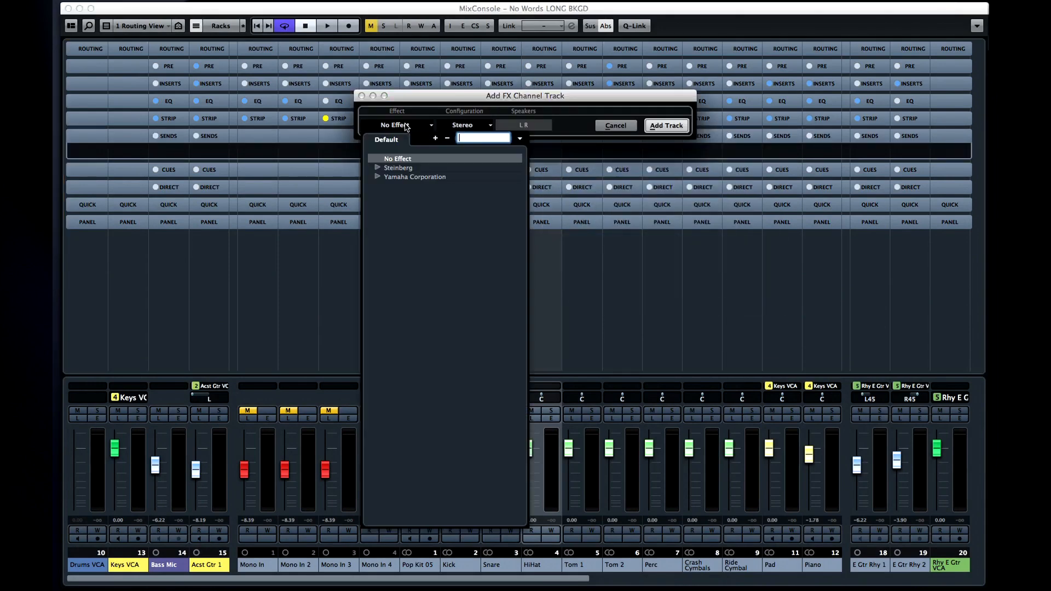
text(rev)
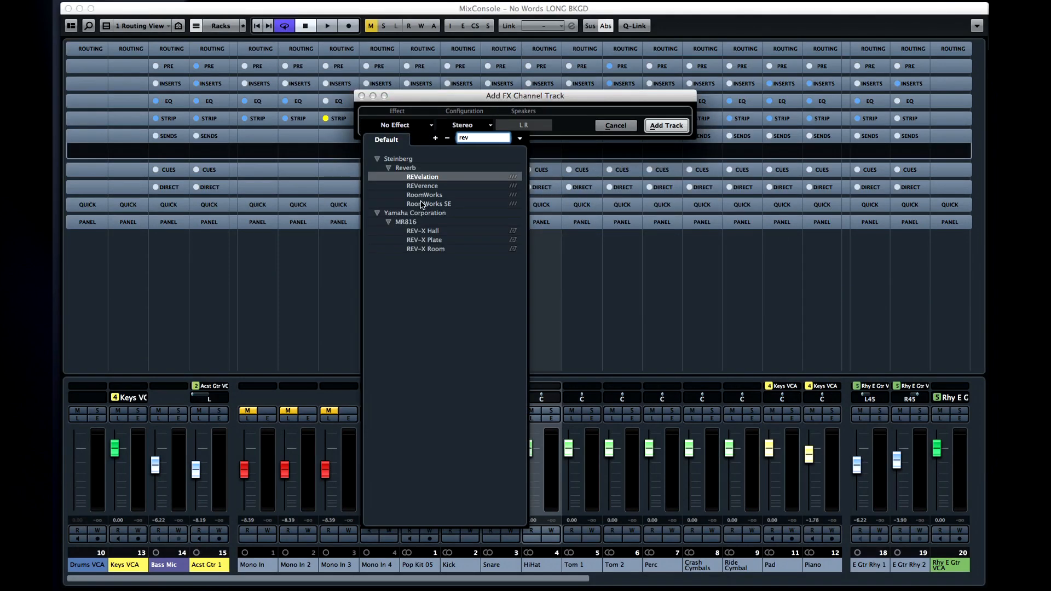
click(665, 125)
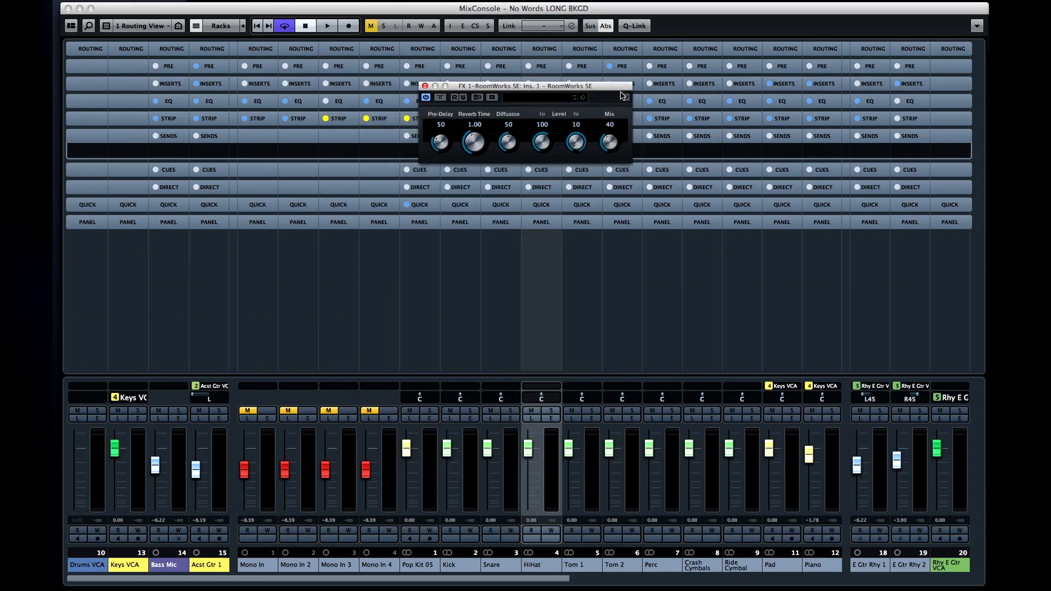
- Set the HiHat send level to -9.18 and collapse the Sends rack
drag(523, 85, 295, 267)
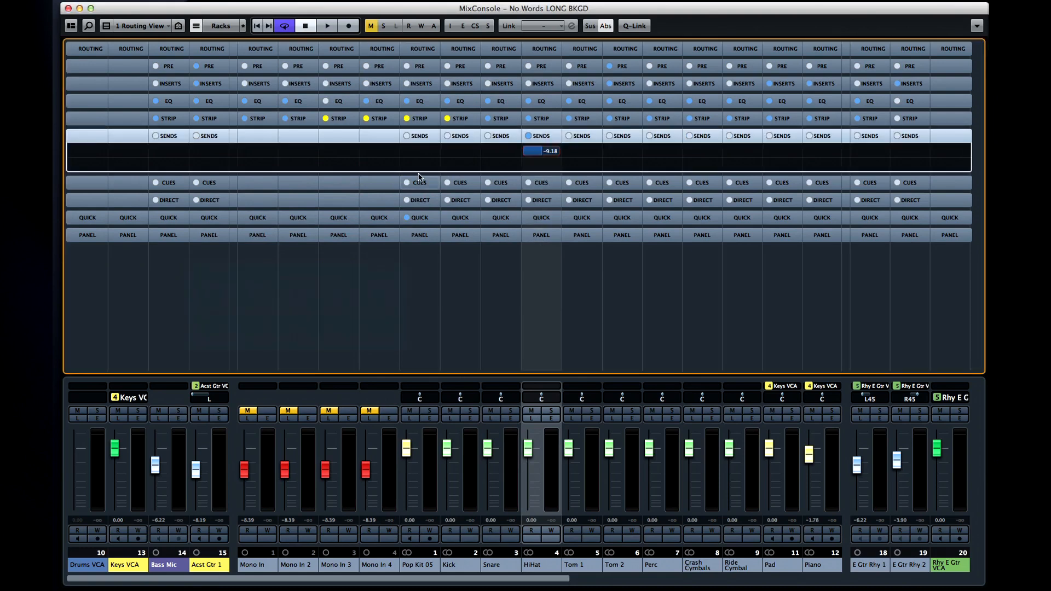
click(541, 136)
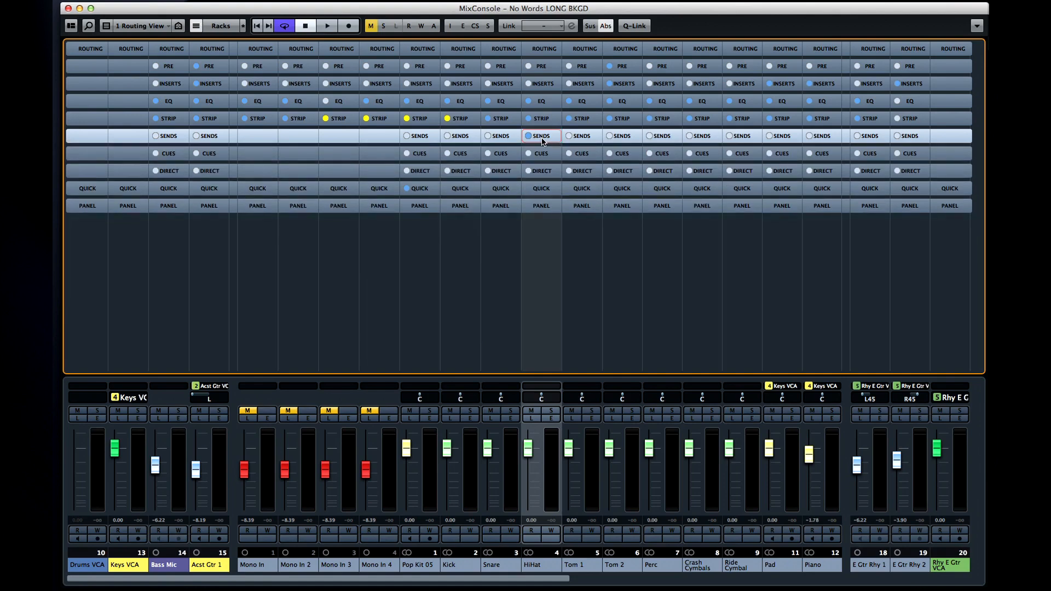
click(540, 153)
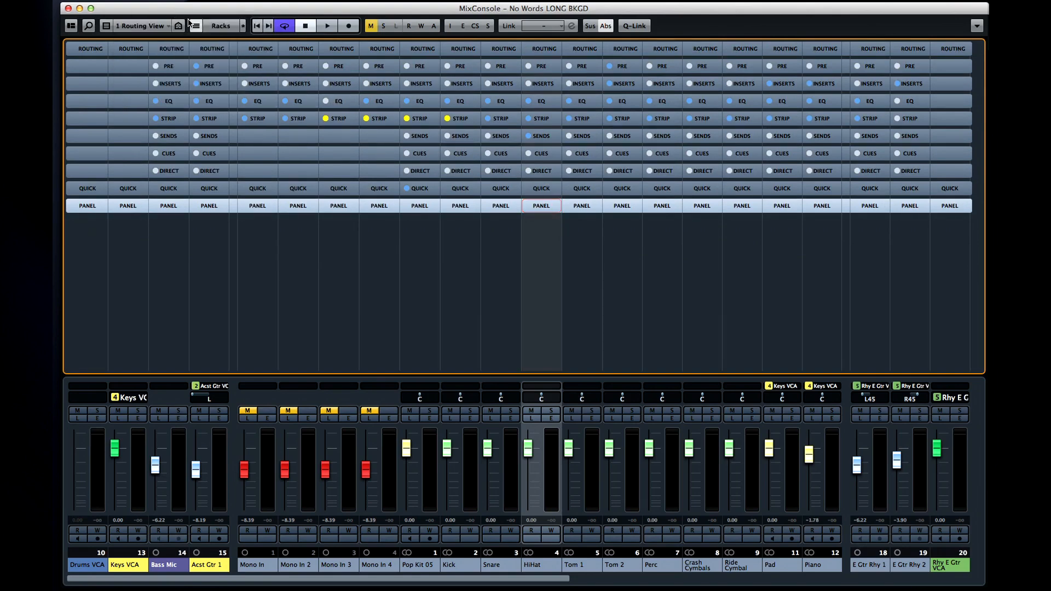
- Switch the racks to configuration 2: EQ View, then back to 1: Routing View
click(141, 25)
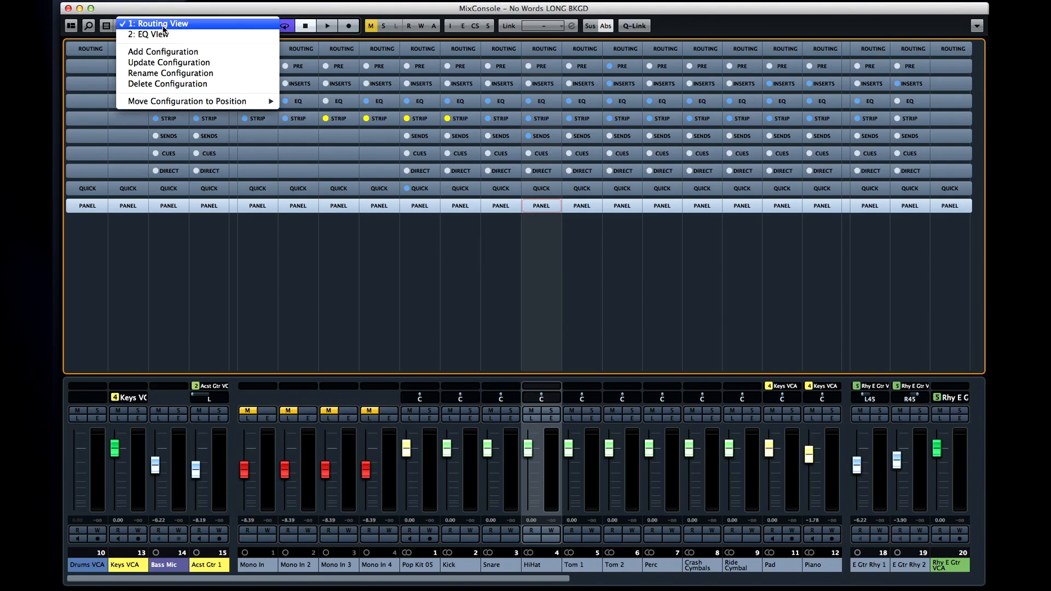
click(149, 33)
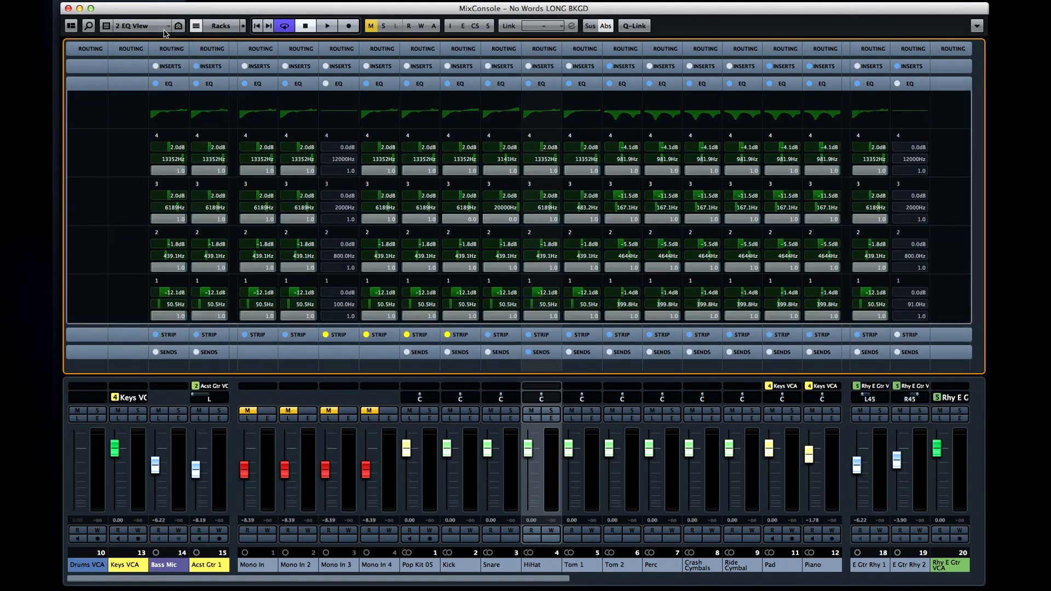
click(141, 26)
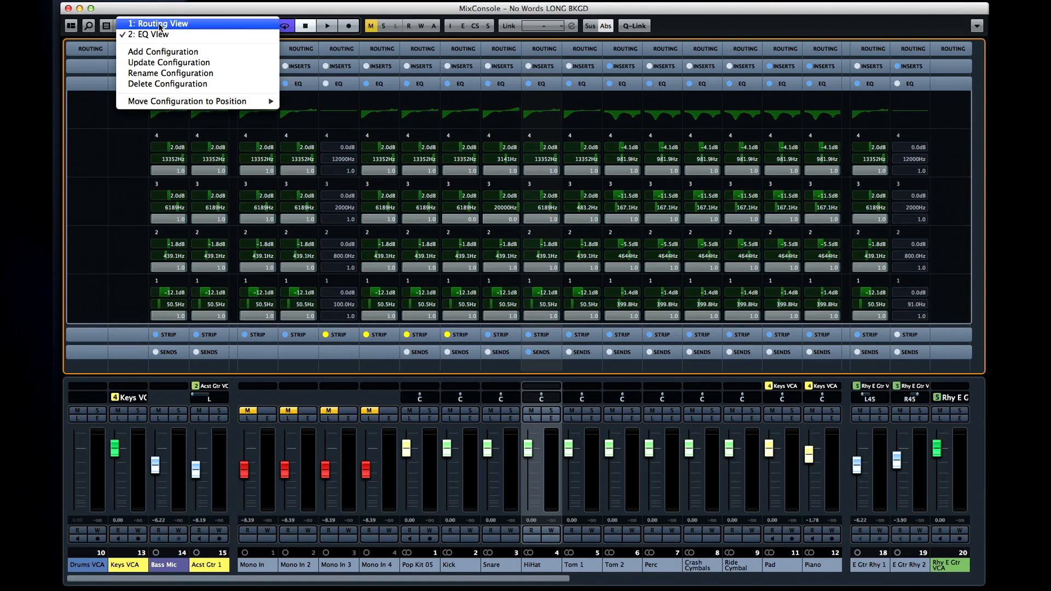
click(156, 23)
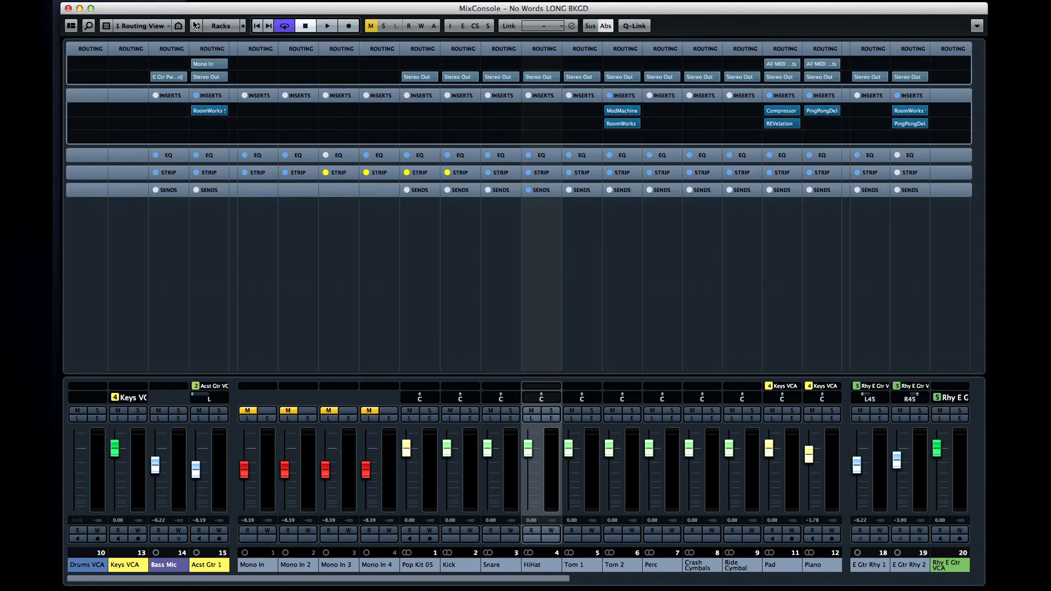